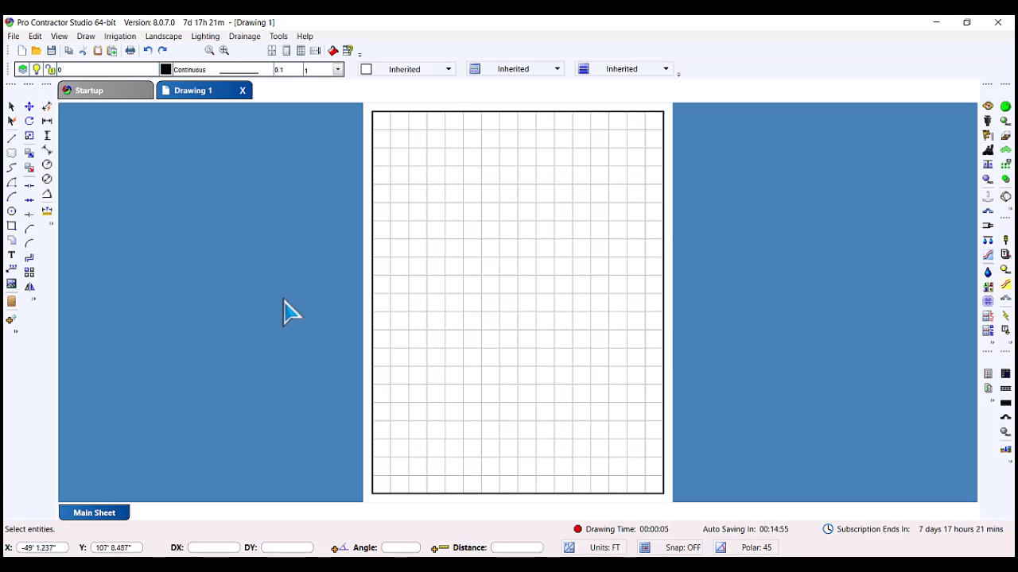
pyautogui.moveTo(289, 309)
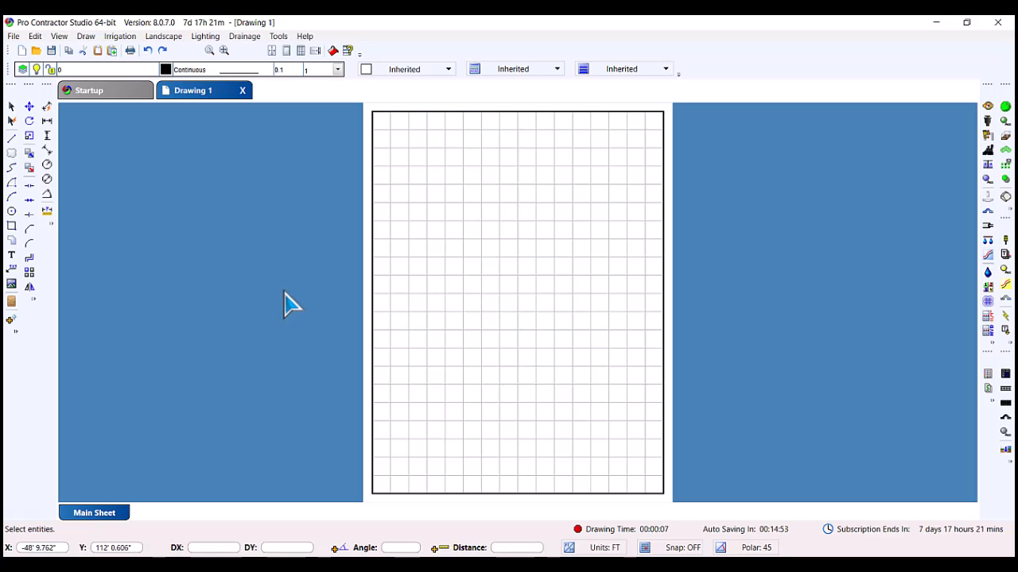
pyautogui.moveTo(315, 173)
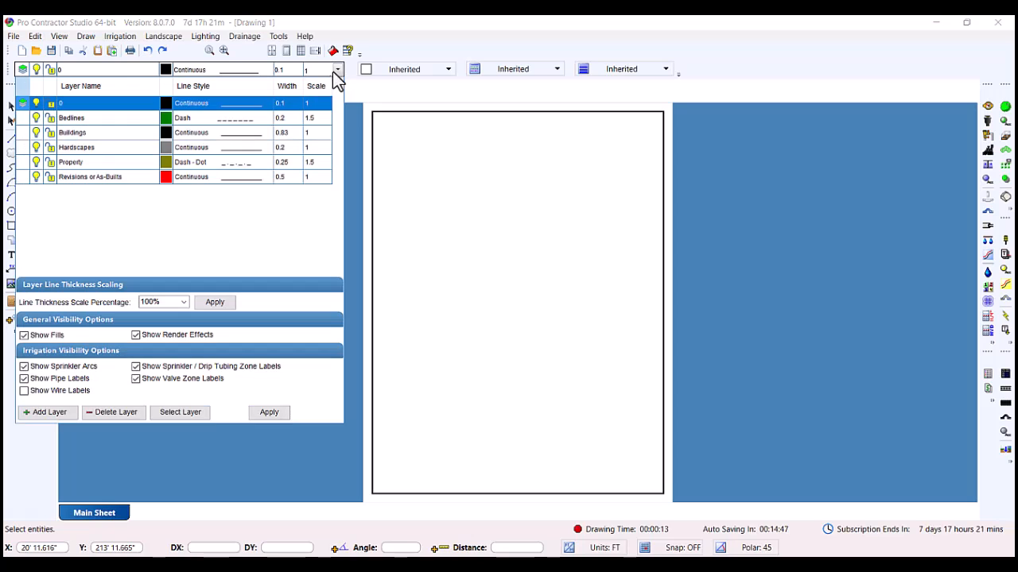
pyautogui.moveTo(258, 199)
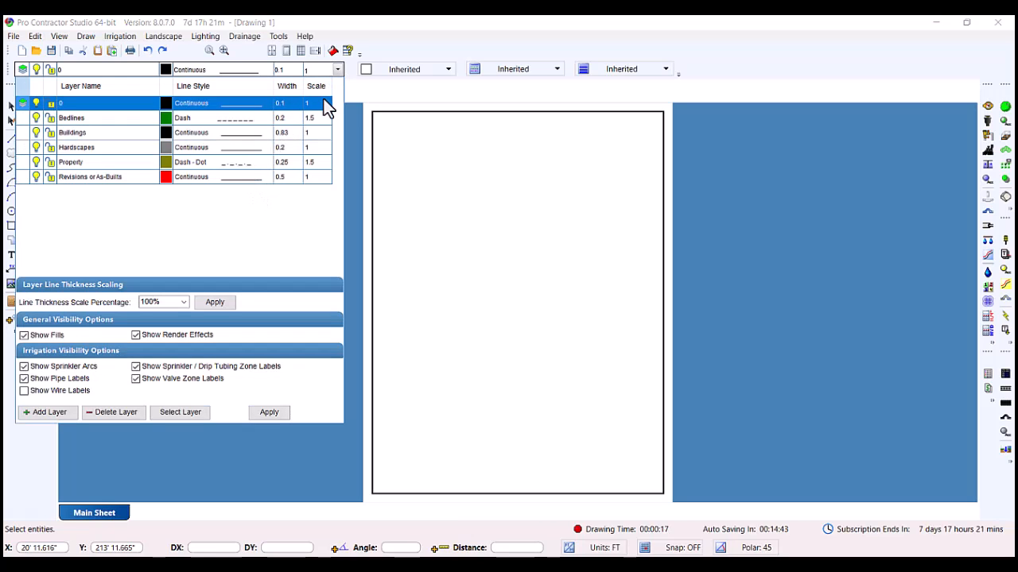
pyautogui.moveTo(358, 151)
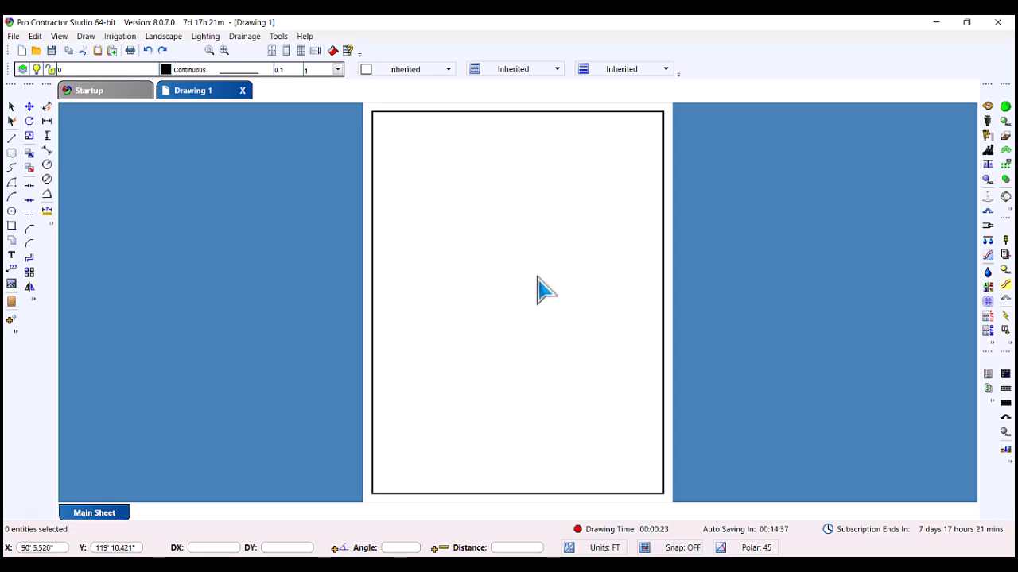
pyautogui.moveTo(437, 254)
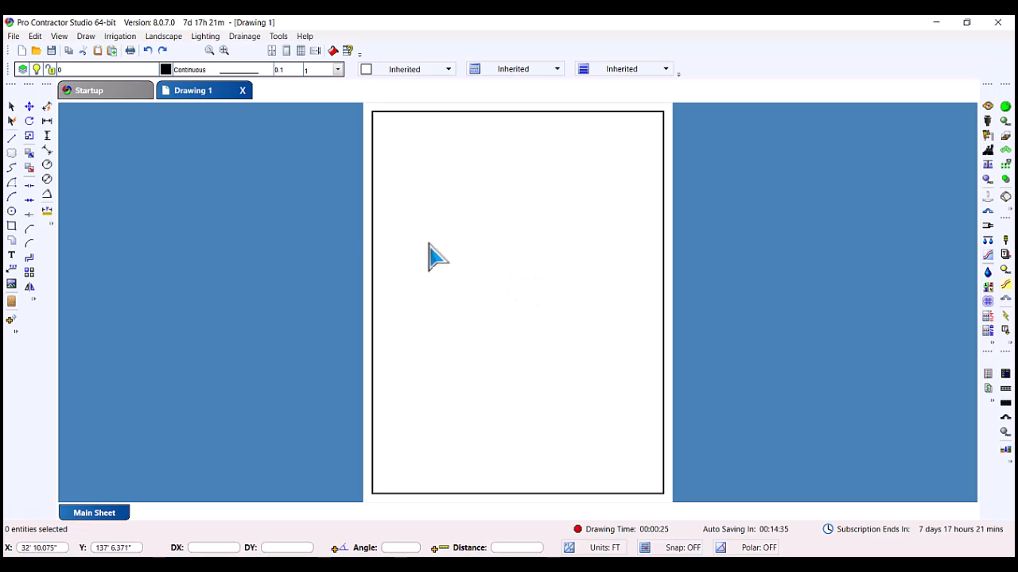
pyautogui.moveTo(139, 105)
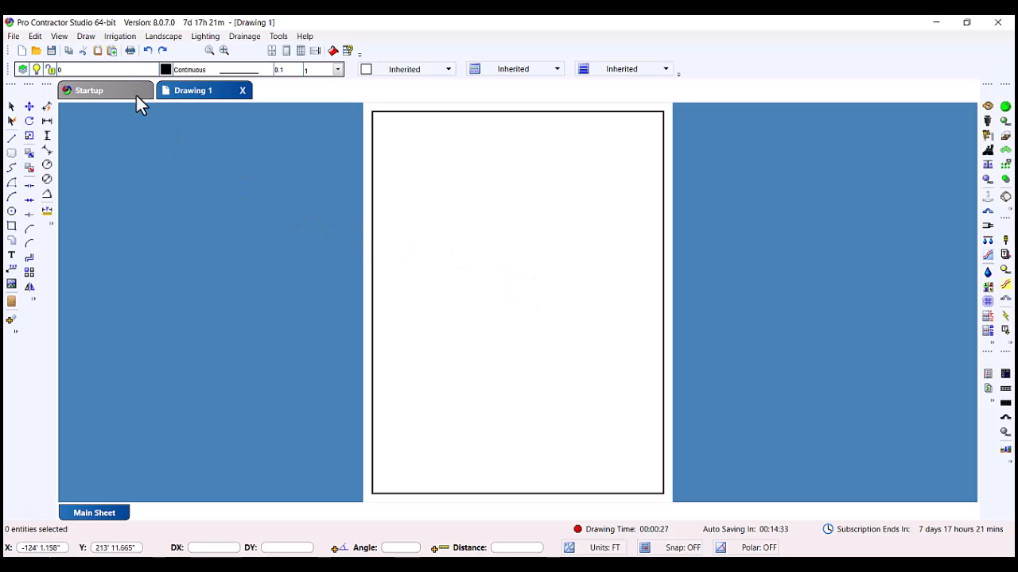
# Step: Start image insertion, cancel the file browser, and keep the PDF Image DPI at 600 - Med
pyautogui.click(85, 35)
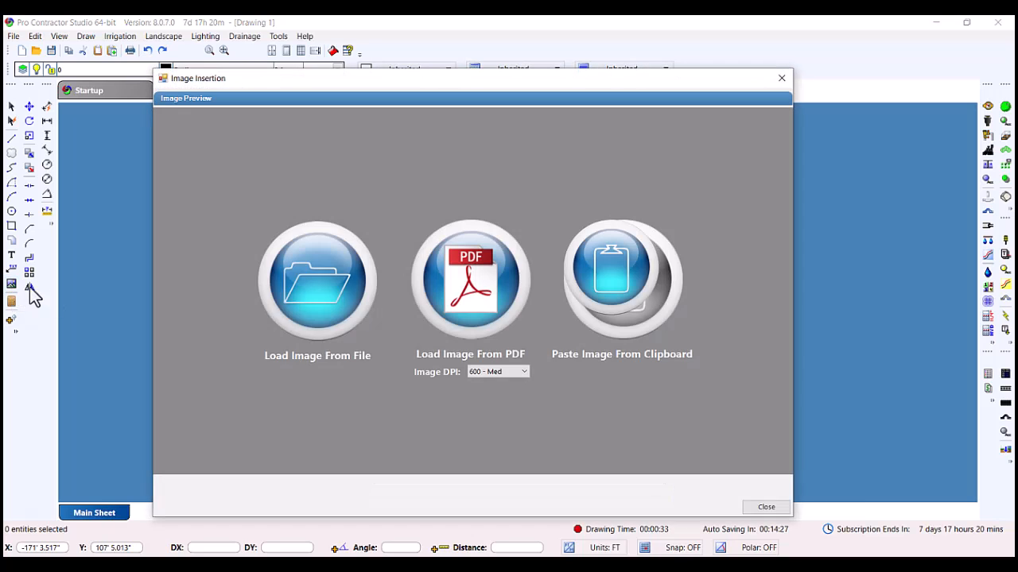
pyautogui.moveTo(529, 160)
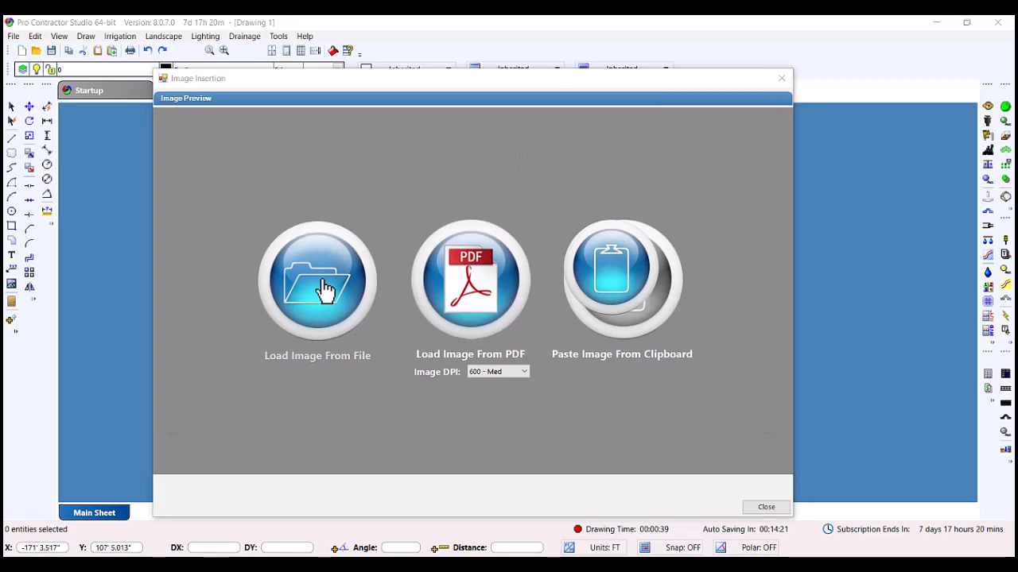
pyautogui.click(316, 278)
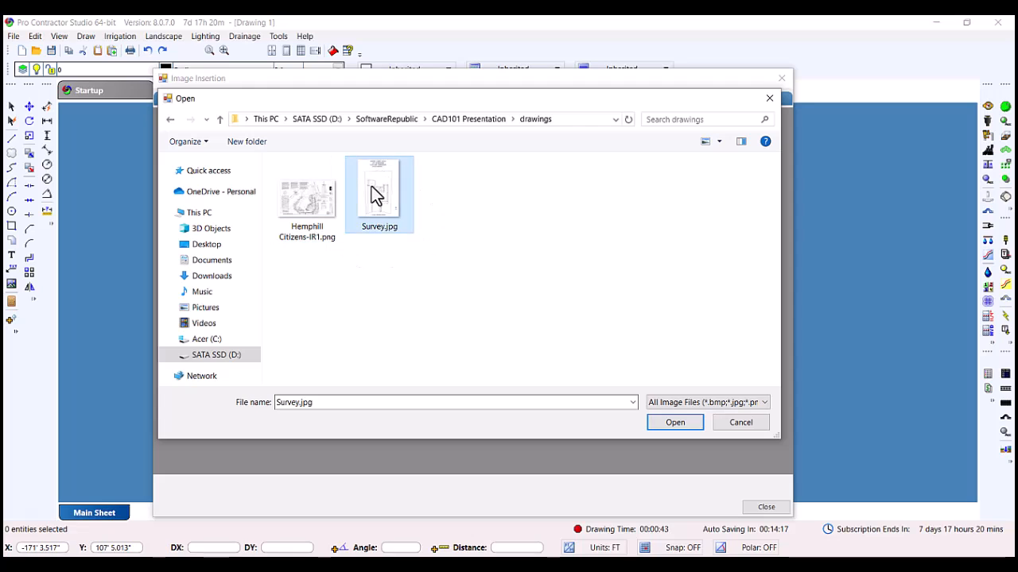
pyautogui.moveTo(686, 410)
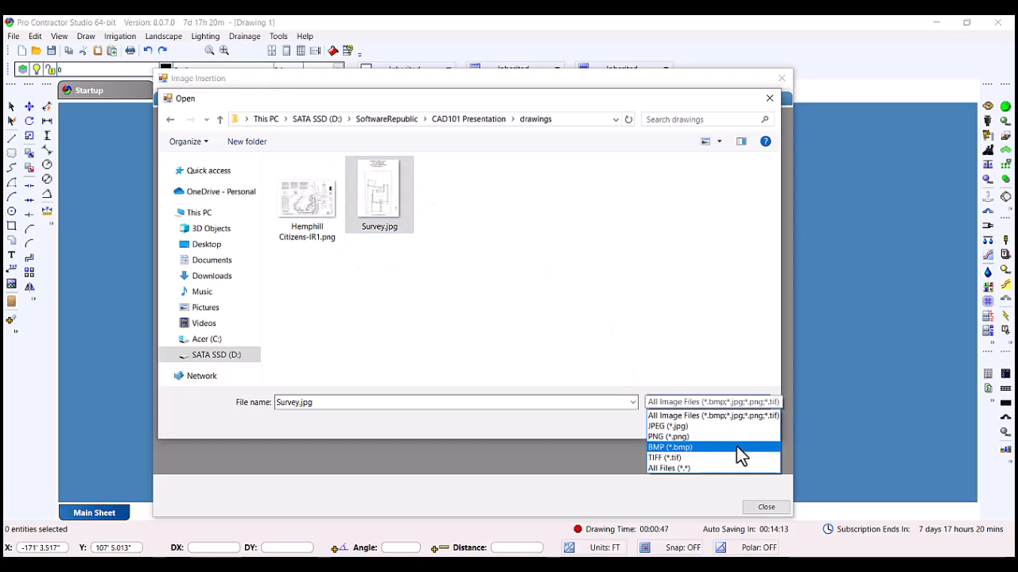
pyautogui.click(712, 401)
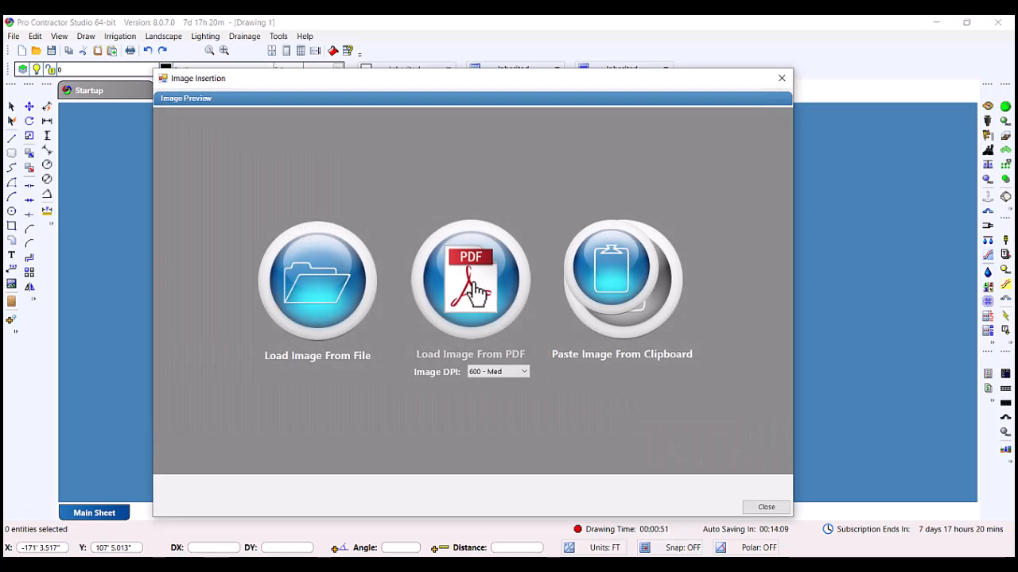
pyautogui.click(497, 372)
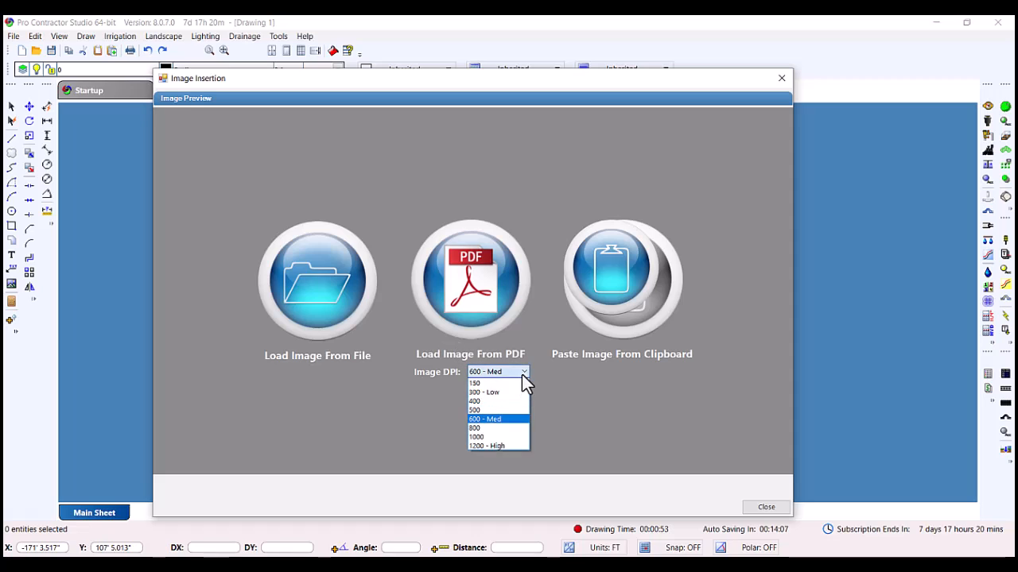
pyautogui.moveTo(496, 391)
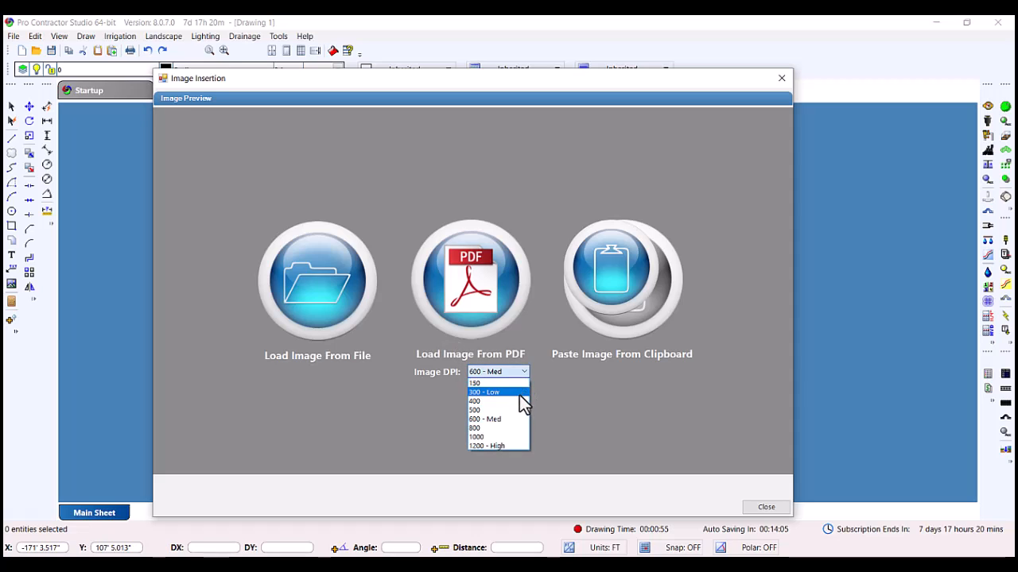
pyautogui.moveTo(516, 428)
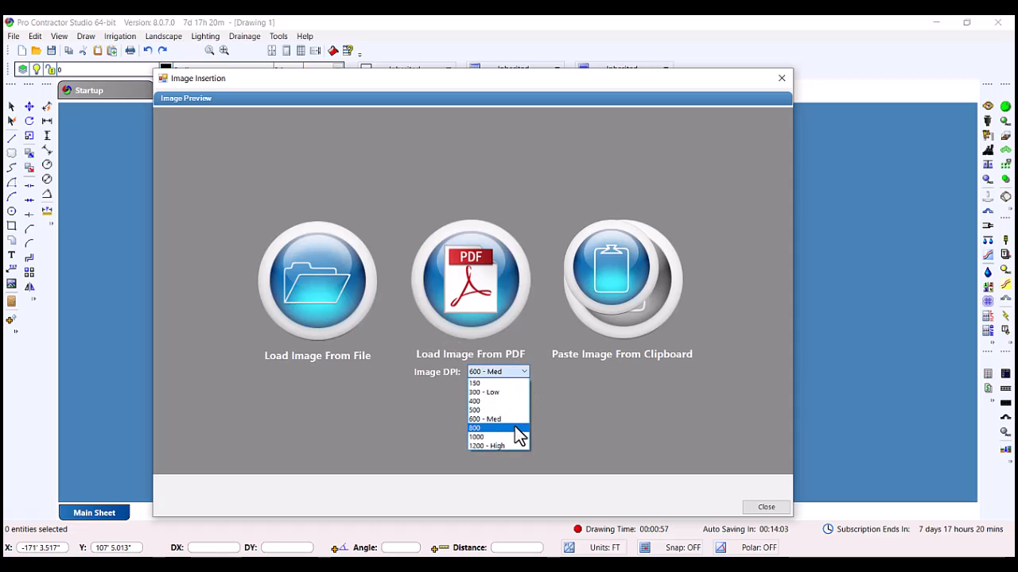
pyautogui.moveTo(496, 420)
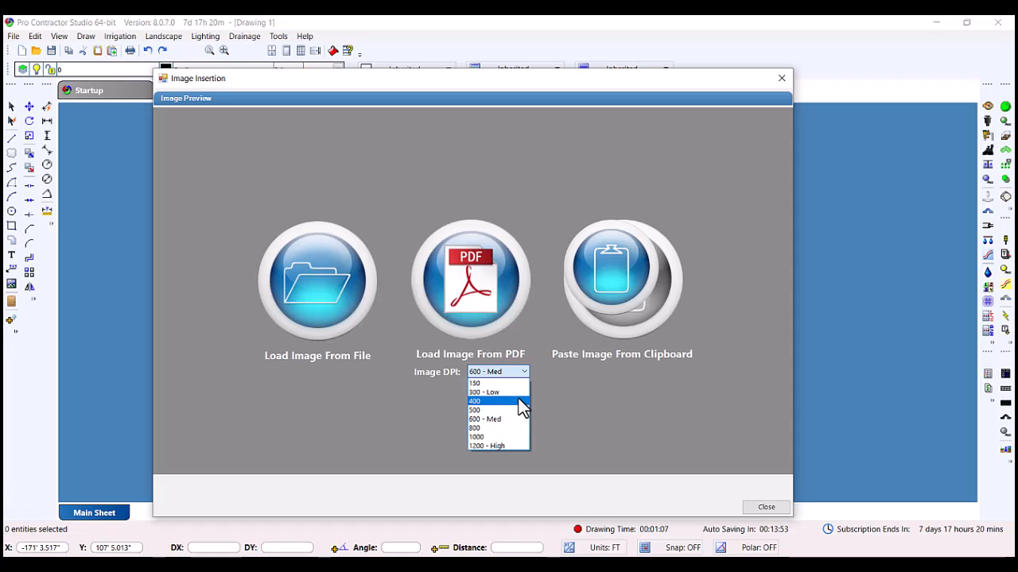
pyautogui.moveTo(517, 445)
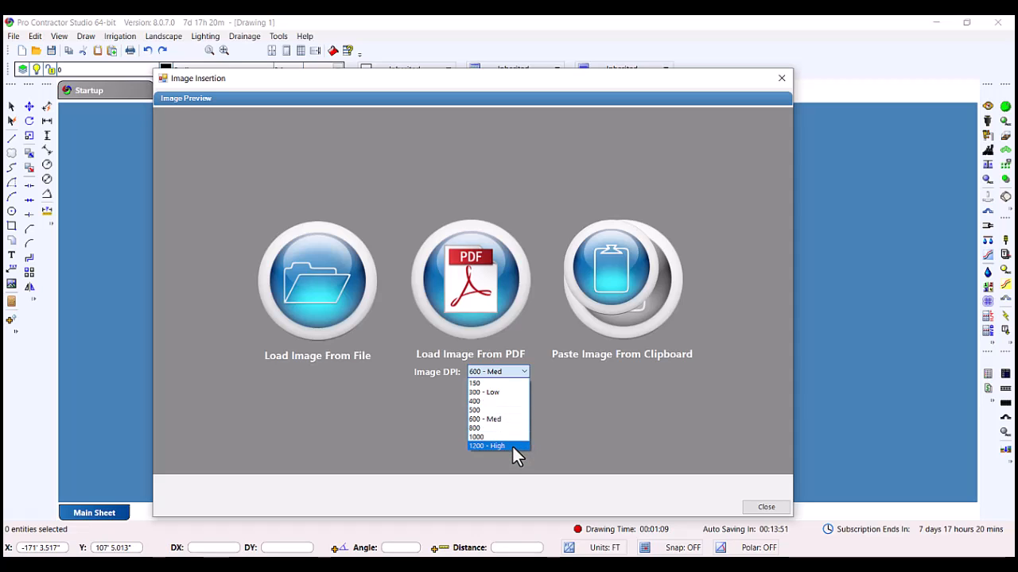
pyautogui.moveTo(515, 392)
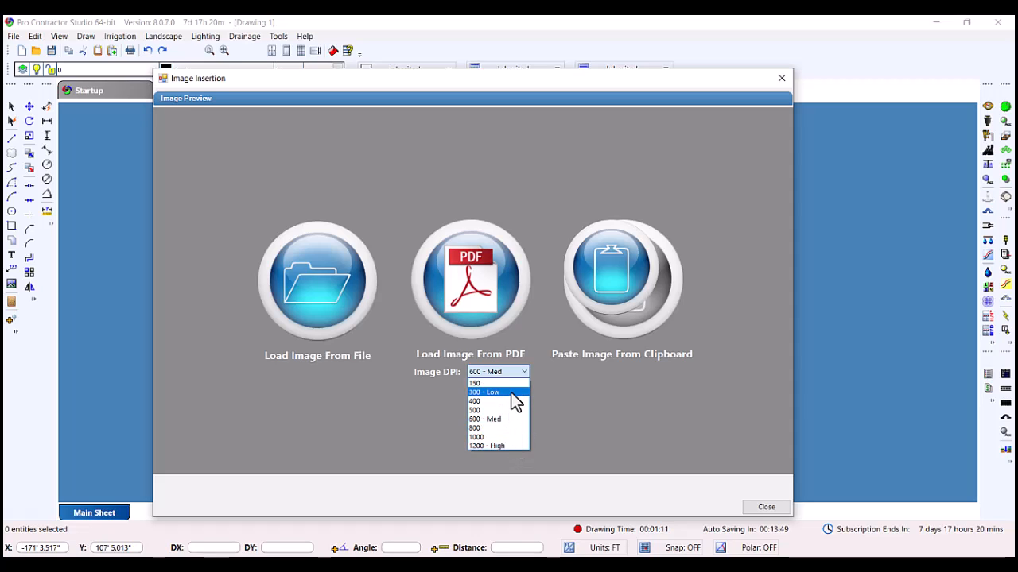
pyautogui.moveTo(496, 420)
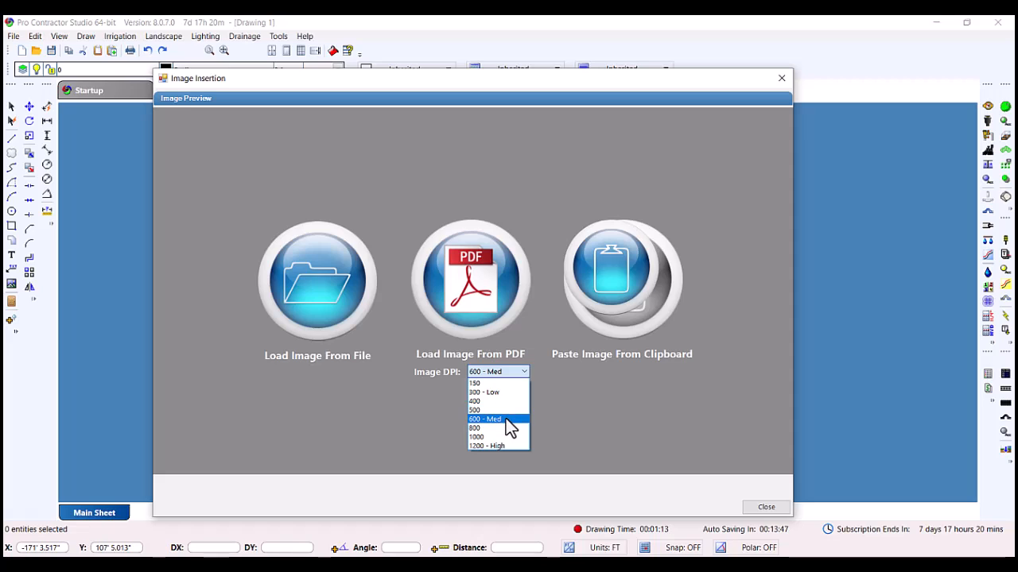
pyautogui.click(483, 420)
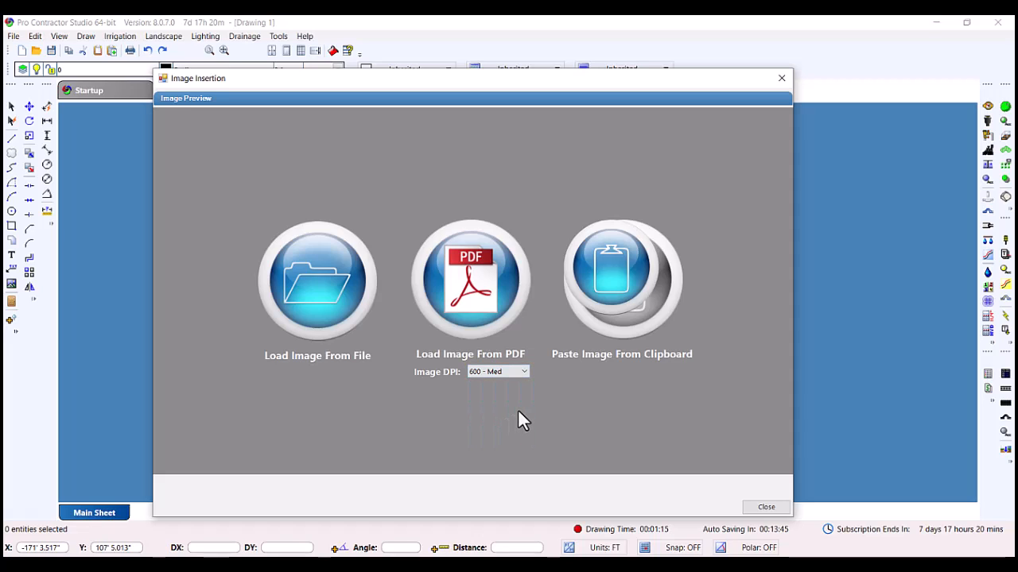
pyautogui.moveTo(523, 407)
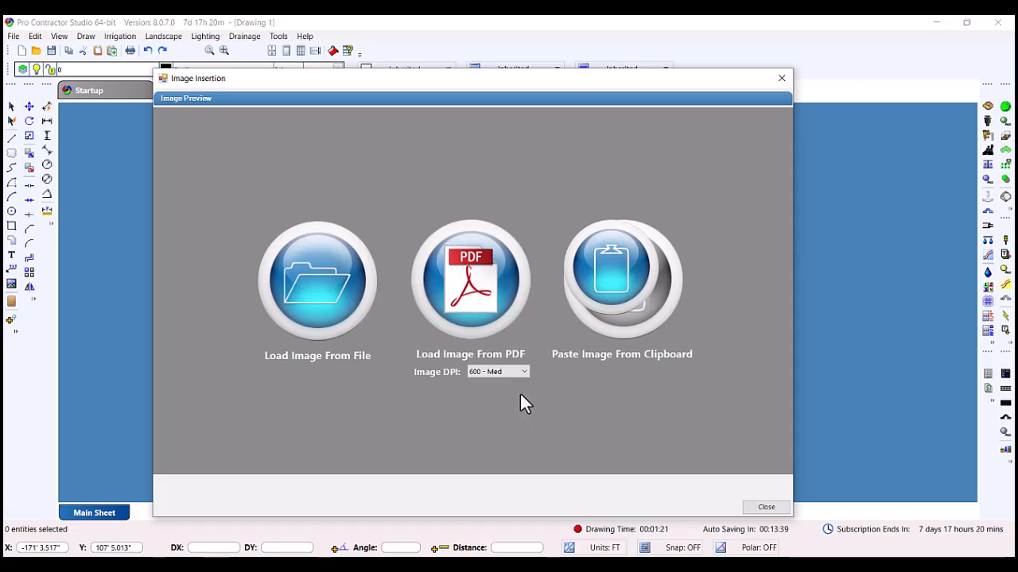
pyautogui.moveTo(331, 310)
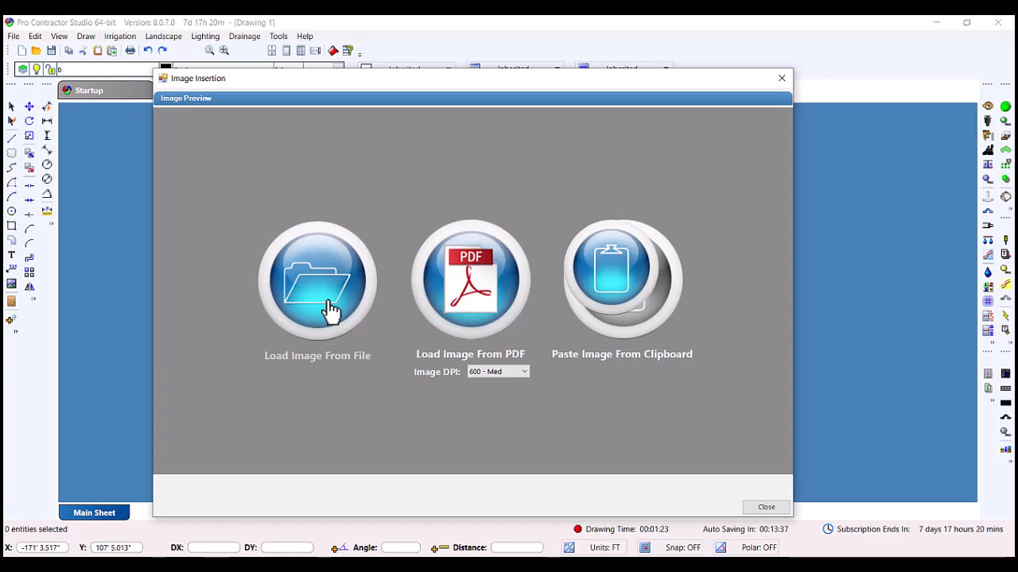
# Step: Load Survey.jpg from the Open dialog in Details view into the insertion preview
pyautogui.click(316, 279)
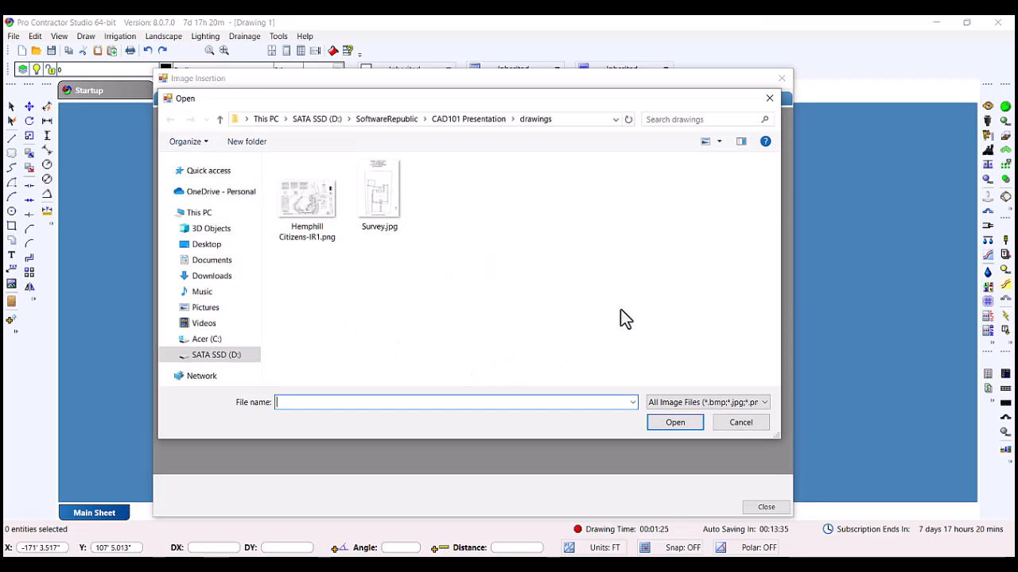
pyautogui.click(718, 141)
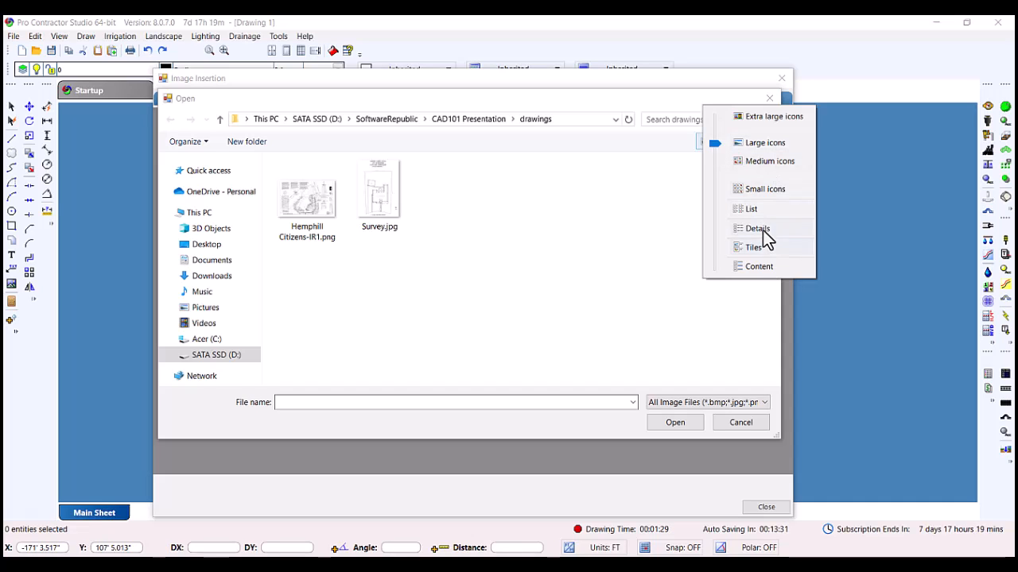
pyautogui.click(757, 229)
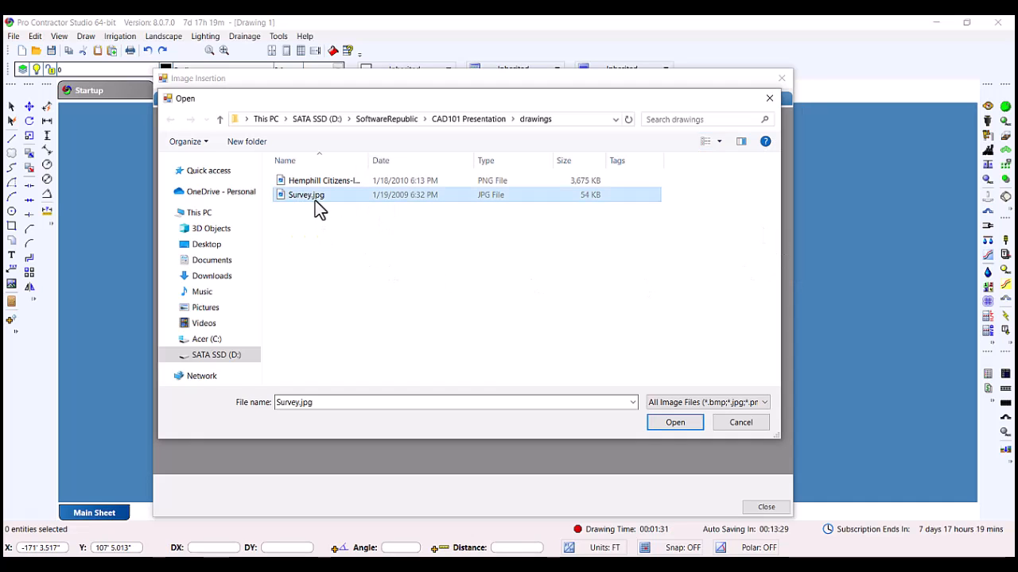
pyautogui.click(674, 422)
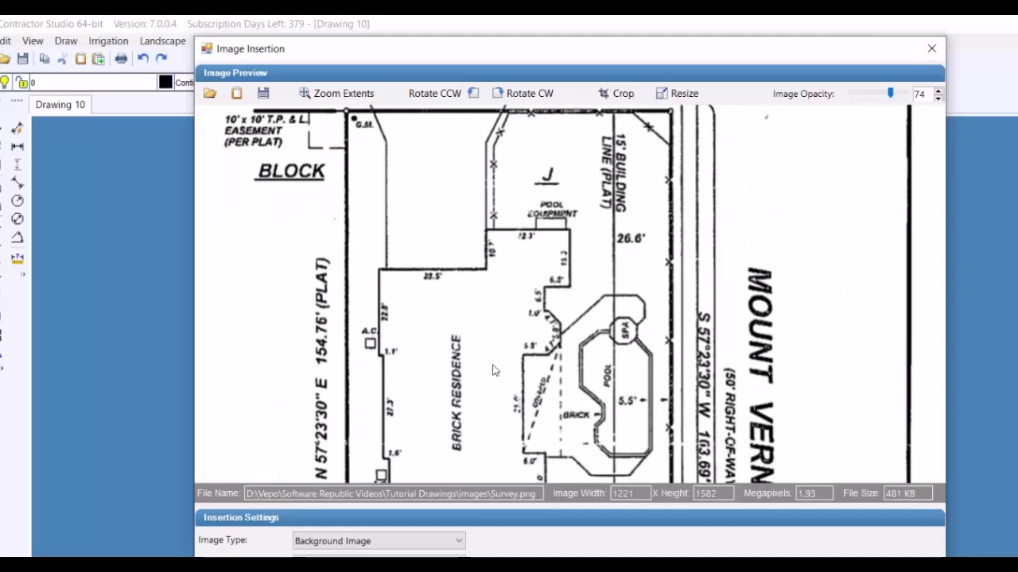
# Step: Fit the whole large survey plat page within the insertion preview
pyautogui.click(335, 92)
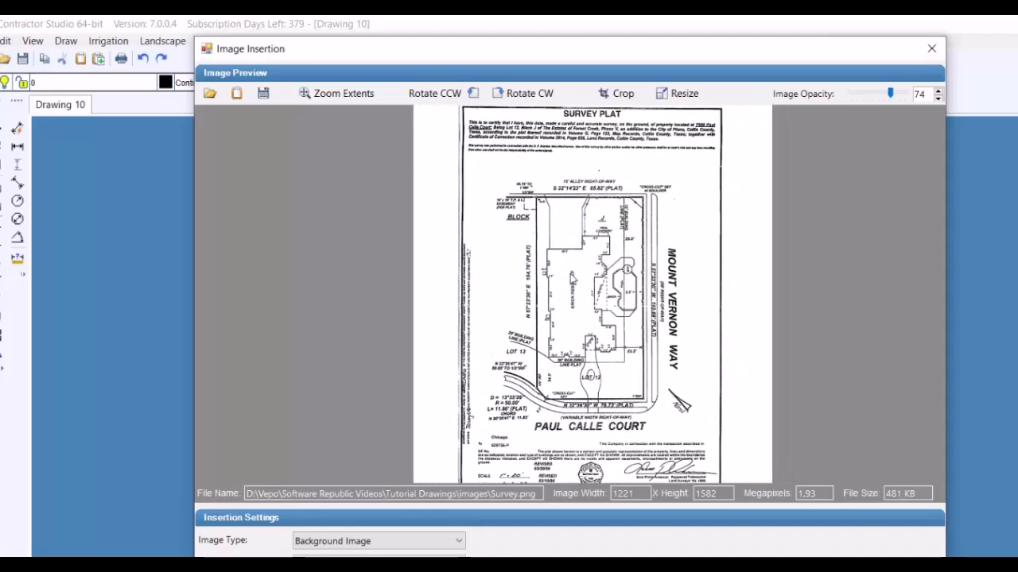
pyautogui.click(337, 92)
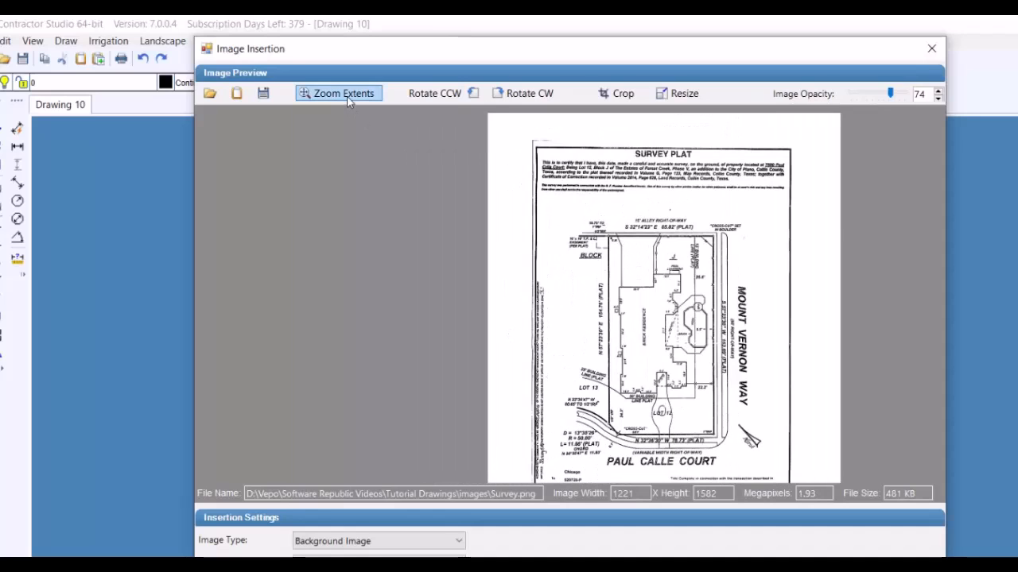
pyautogui.moveTo(871, 400)
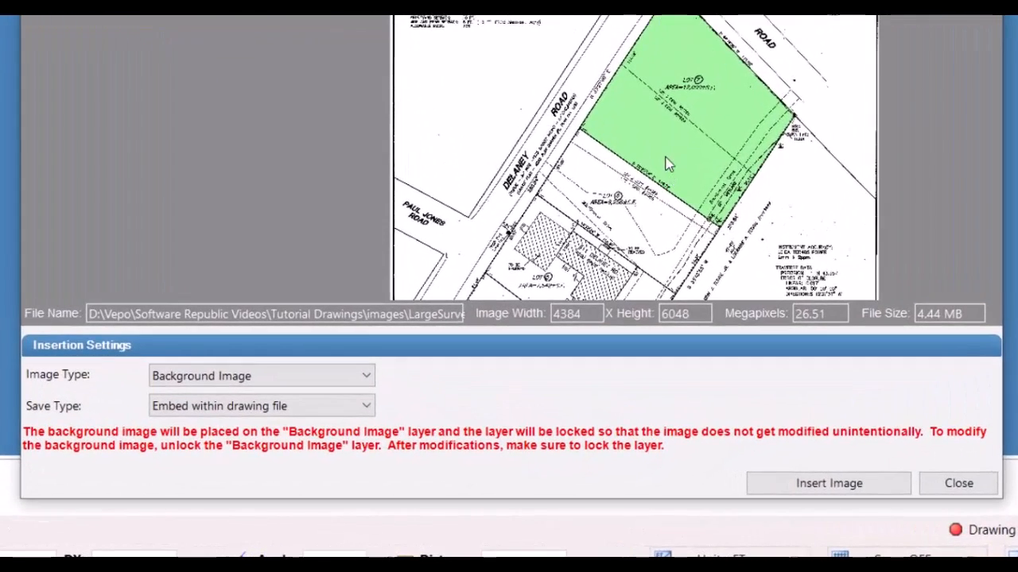
pyautogui.moveTo(660, 327)
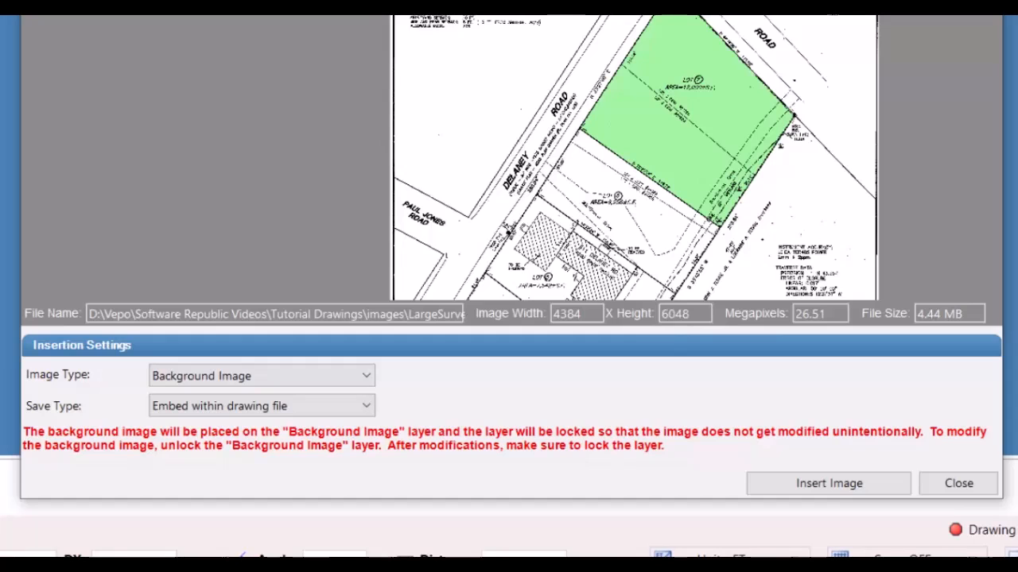
# Step: Lower the Resize image by % value and apply it, ending with the smaller Survey.png plat at 100%
pyautogui.click(828, 484)
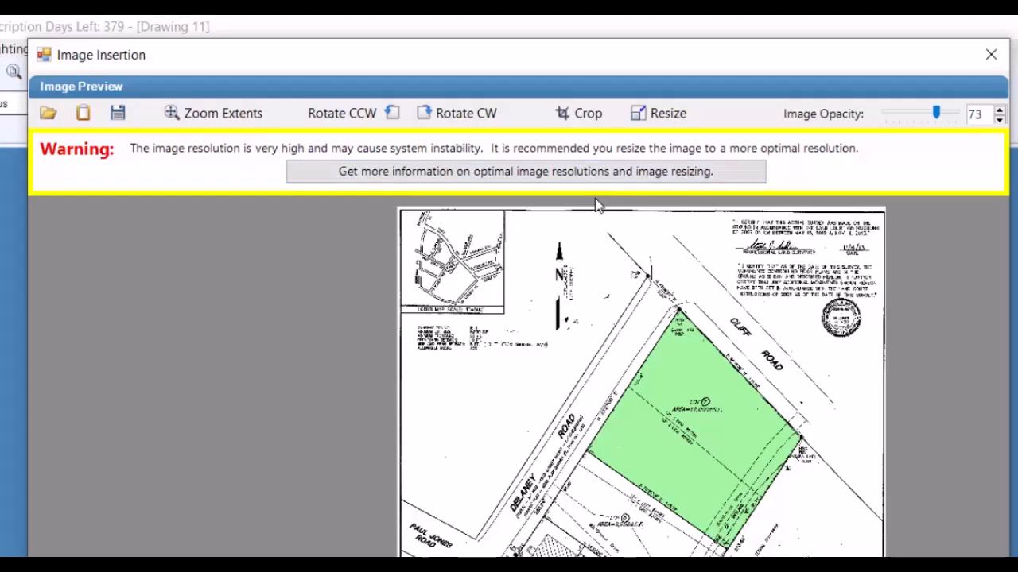
pyautogui.moveTo(579, 229)
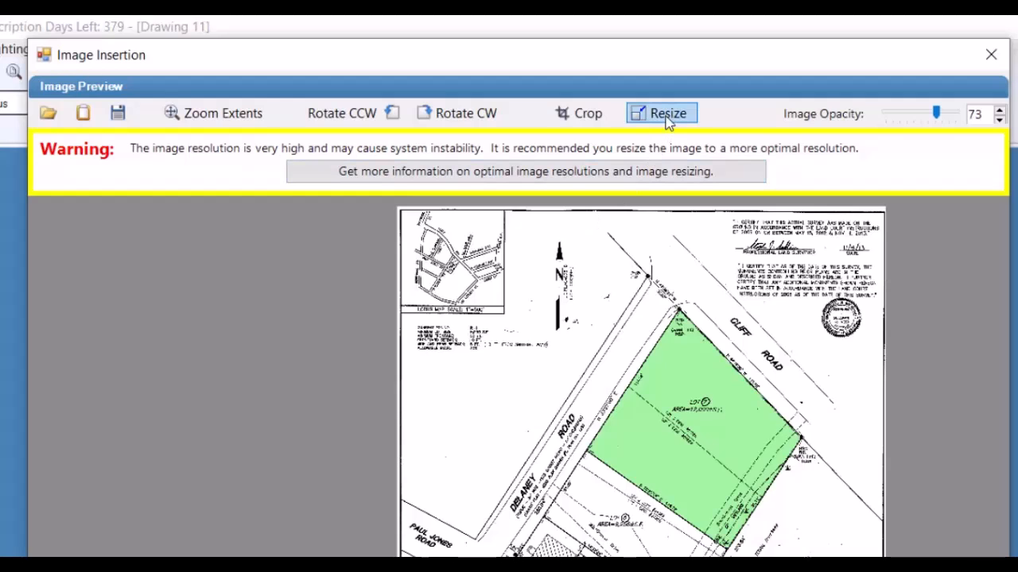
pyautogui.moveTo(496, 543)
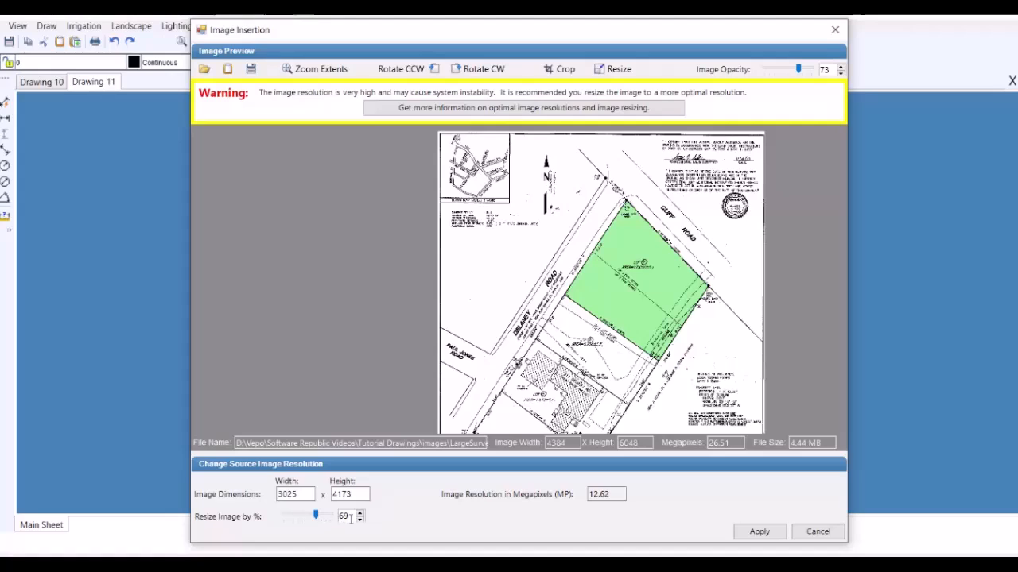
pyautogui.click(295, 493)
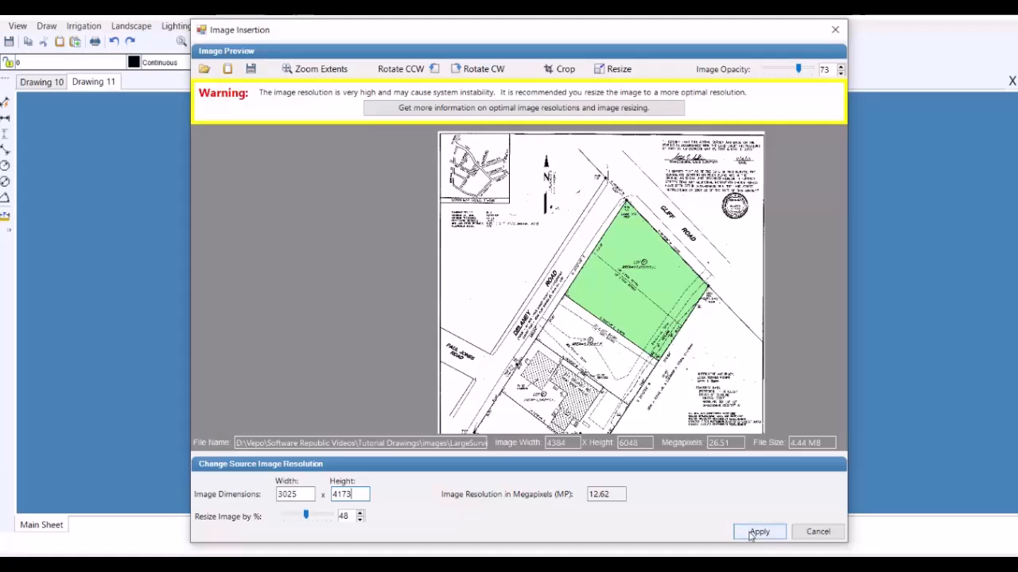
pyautogui.click(759, 531)
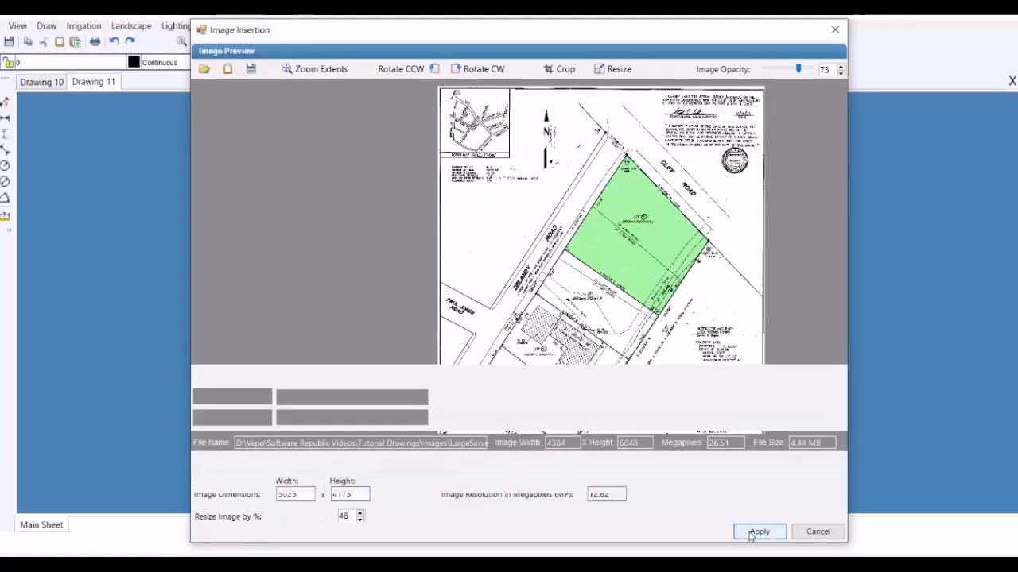
pyautogui.click(757, 531)
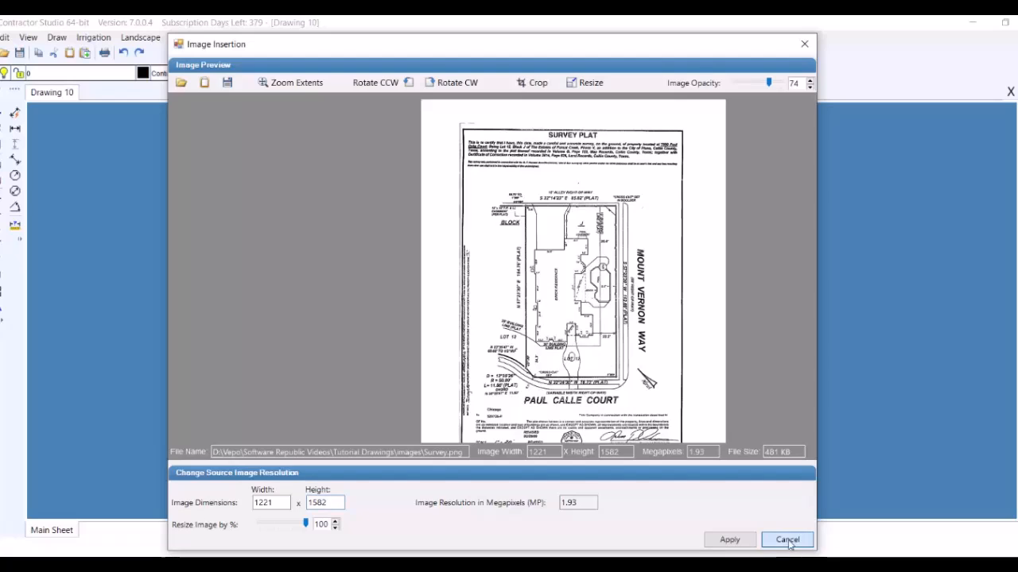
# Step: Cancel the Change Source Image Resolution panel, returning to Insertion Settings
pyautogui.click(787, 540)
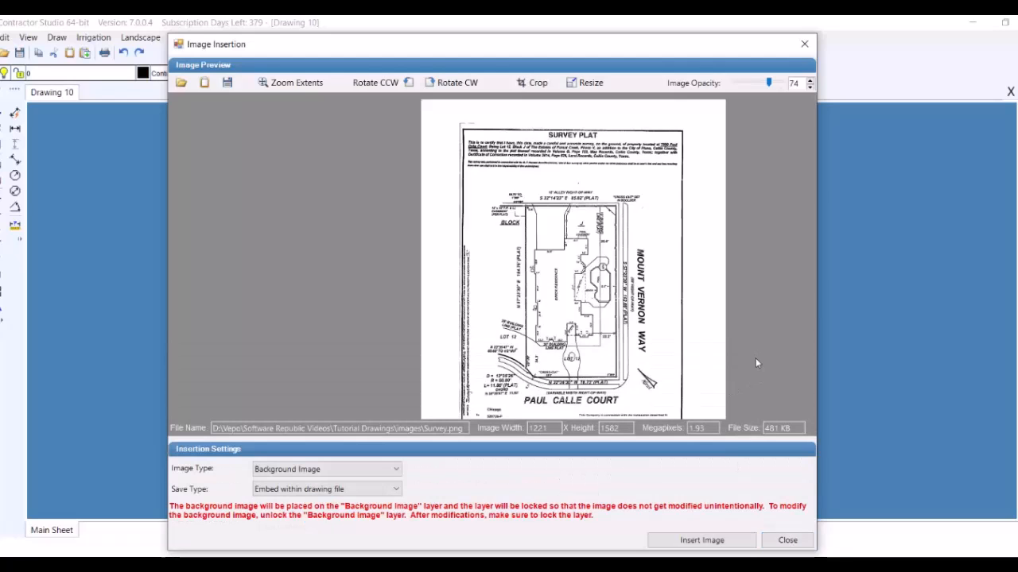
pyautogui.moveTo(668, 329)
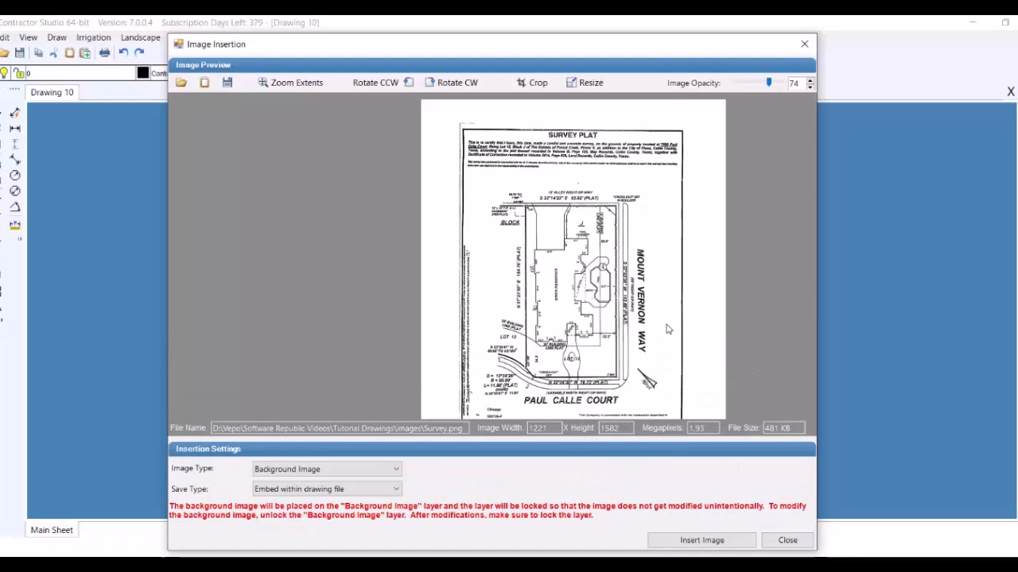
pyautogui.moveTo(471, 118)
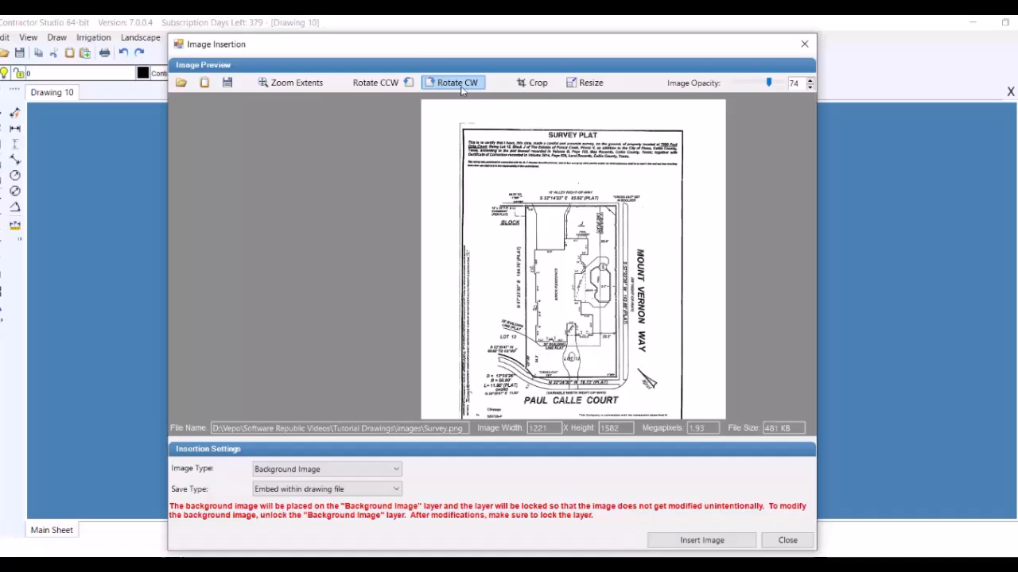
pyautogui.moveTo(528, 115)
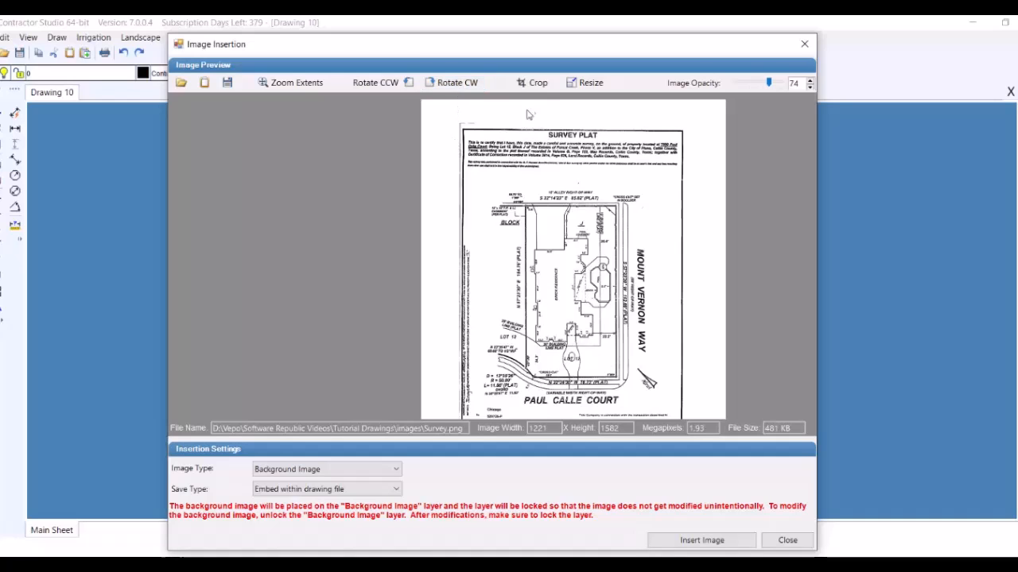
# Step: Crop the plat to the lot drawing, trimming the header text and bottom signatures, and apply
pyautogui.click(531, 82)
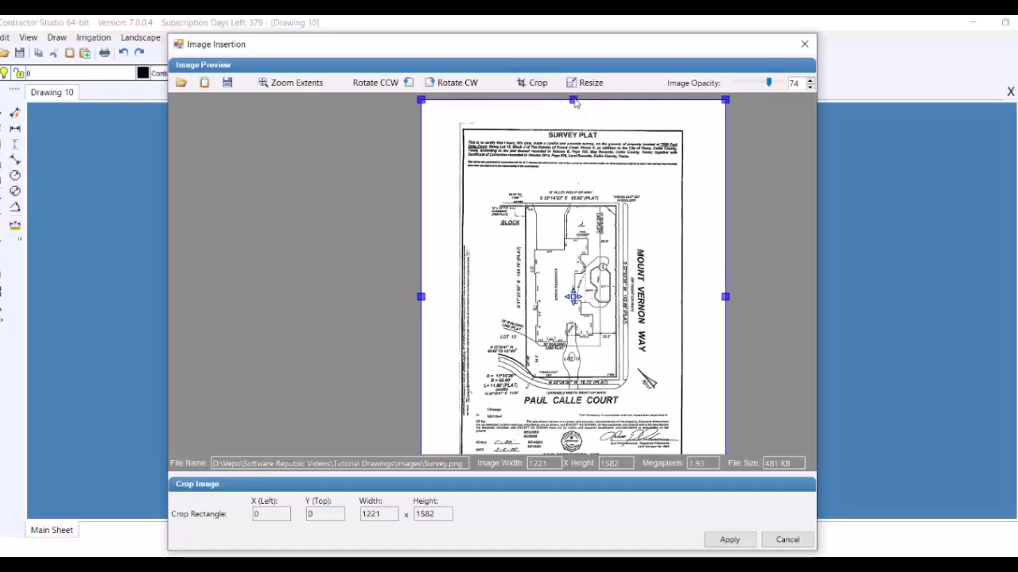
pyautogui.moveTo(574, 99); pyautogui.dragTo(574, 155)
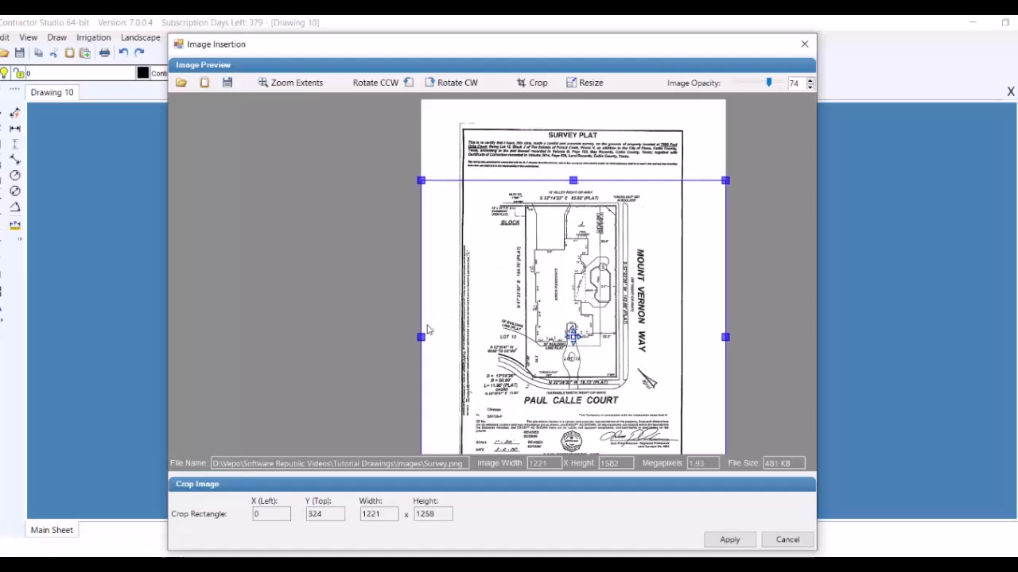
pyautogui.moveTo(421, 337); pyautogui.dragTo(480, 337)
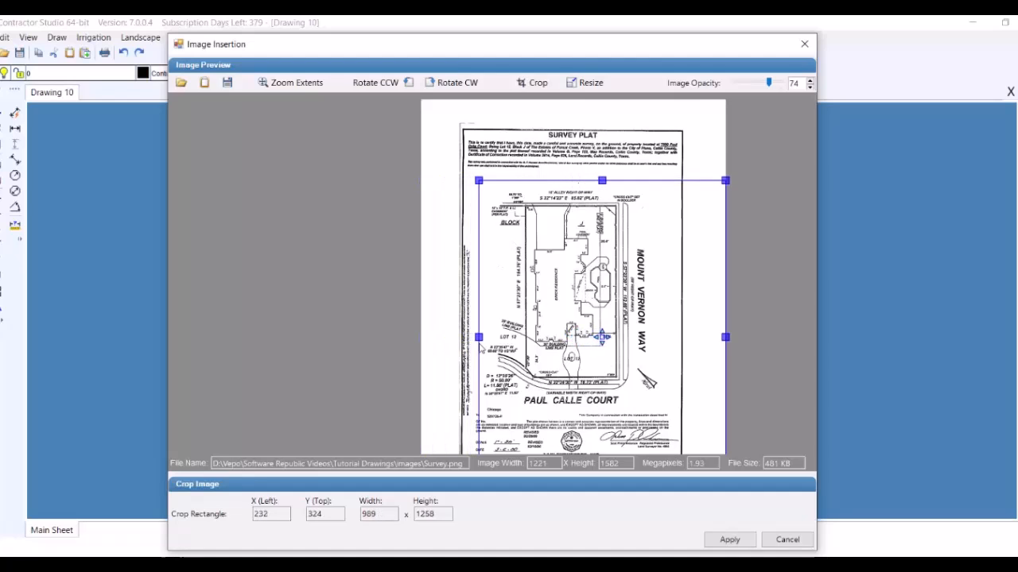
pyautogui.moveTo(725, 337); pyautogui.dragTo(677, 337)
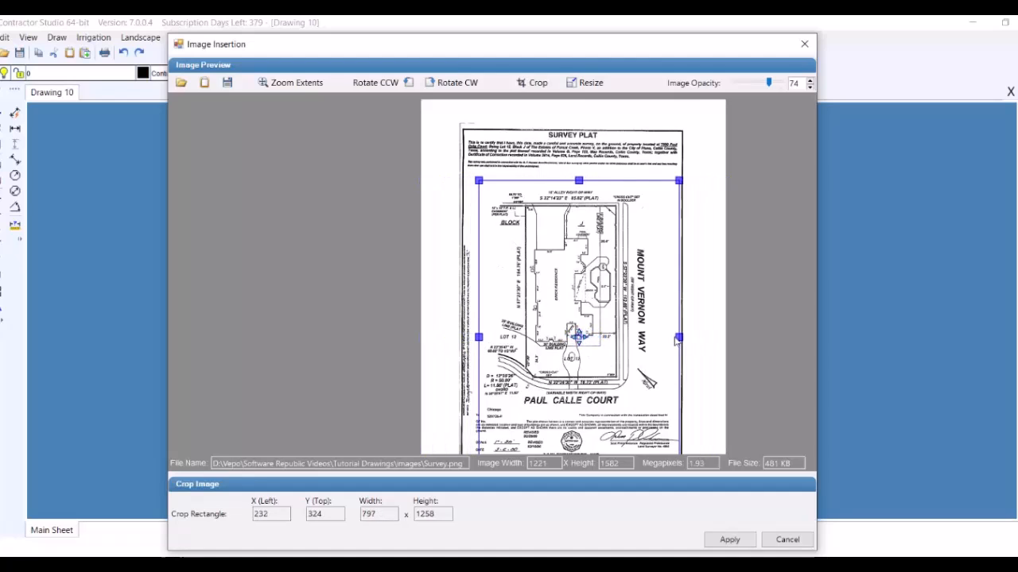
pyautogui.moveTo(677, 338); pyautogui.dragTo(652, 337)
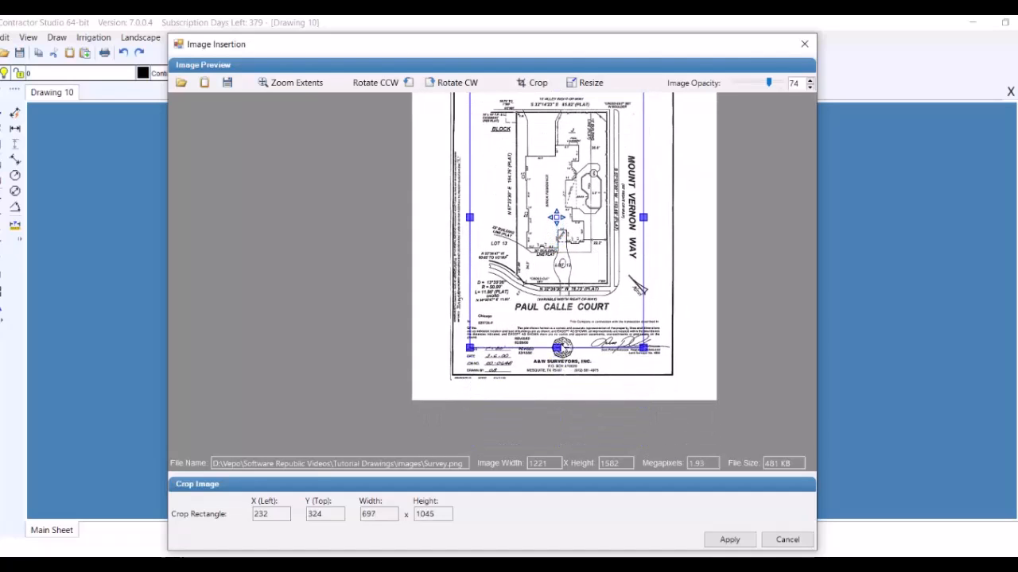
pyautogui.moveTo(557, 346); pyautogui.dragTo(557, 315)
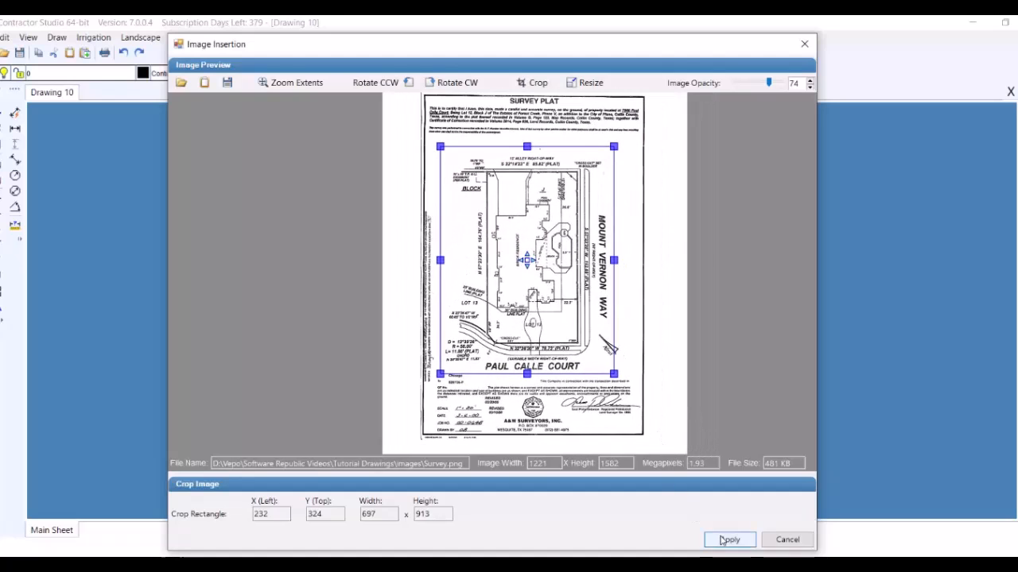
pyautogui.click(728, 540)
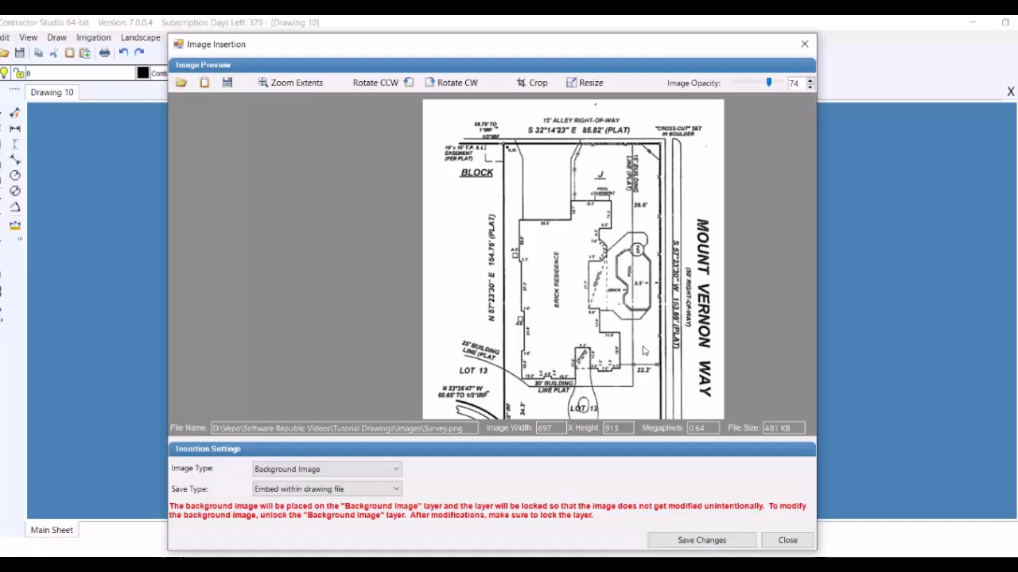
pyautogui.moveTo(716, 357)
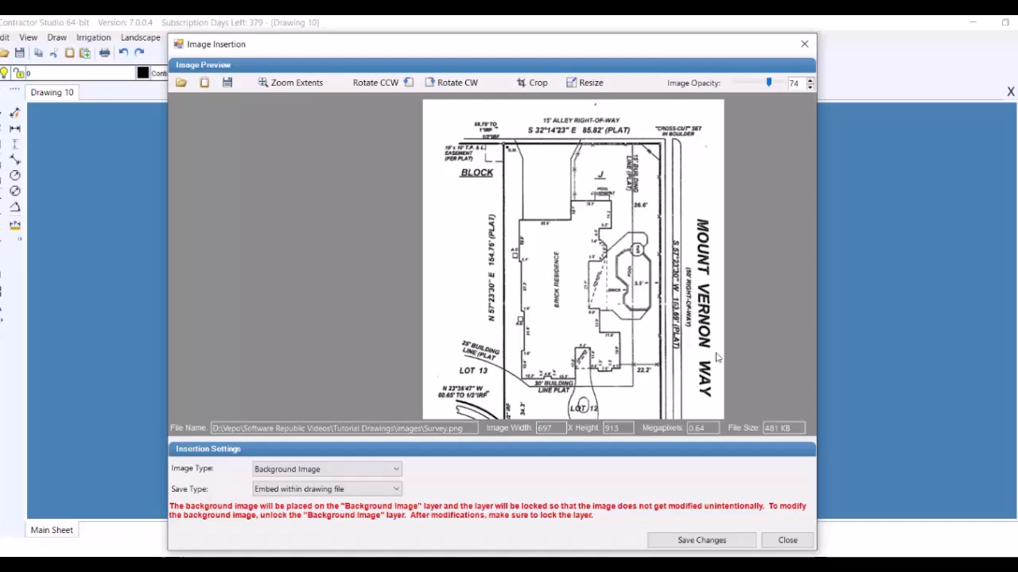
pyautogui.moveTo(762, 106)
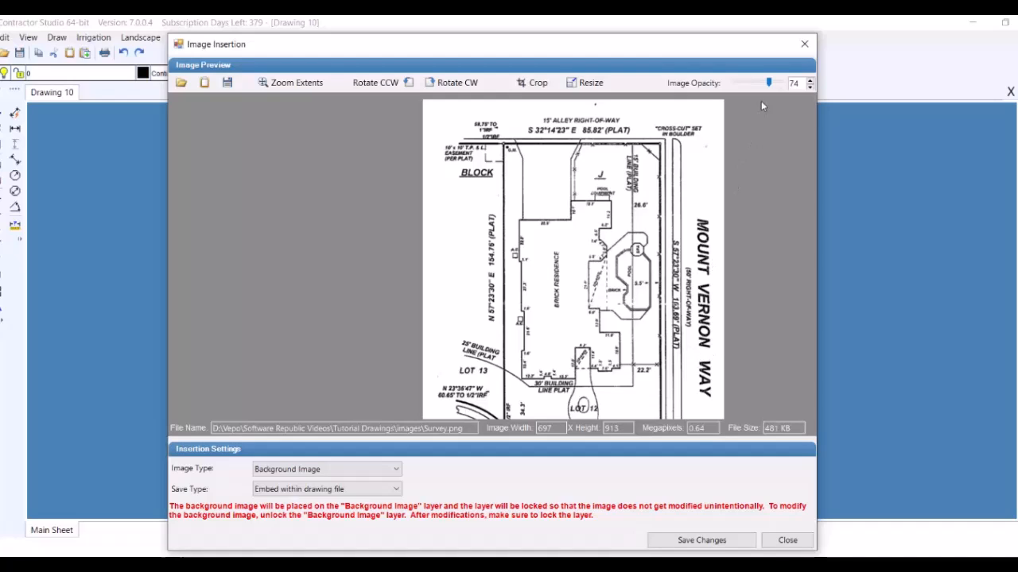
# Step: Adjust the Image Opacity slider until it reads 73
pyautogui.moveTo(768, 83); pyautogui.dragTo(747, 82)
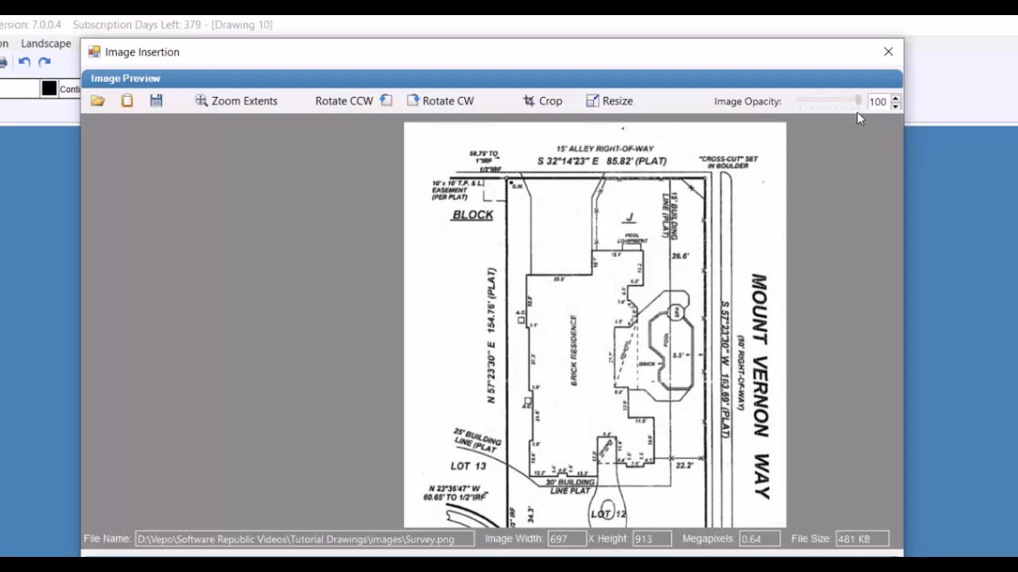
pyautogui.moveTo(855, 102); pyautogui.dragTo(826, 101)
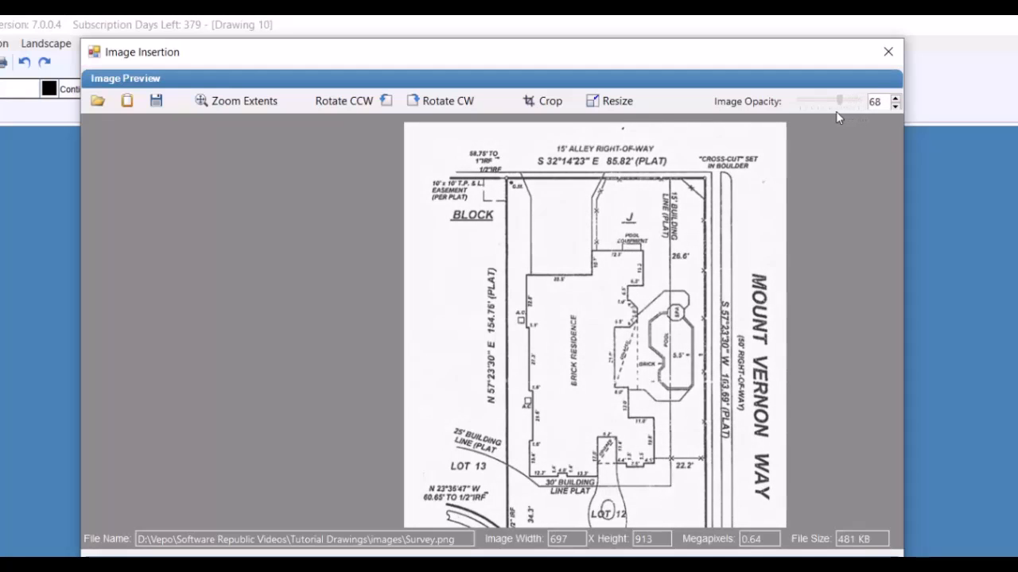
pyautogui.moveTo(825, 102); pyautogui.dragTo(857, 102)
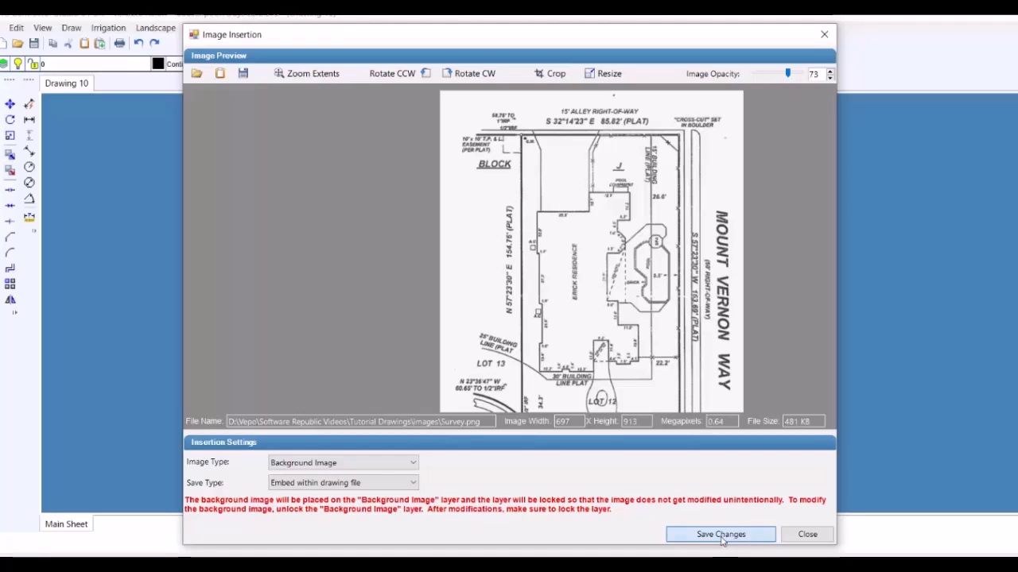
# Step: Save the edited plat as a new image file named Survey-2.png
pyautogui.click(718, 534)
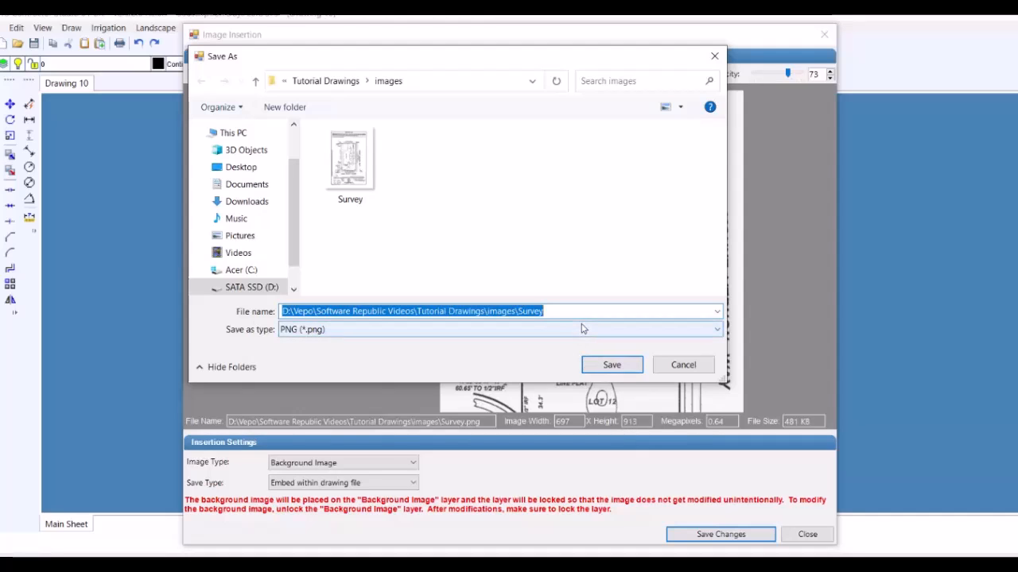
pyautogui.write('Survey-2')
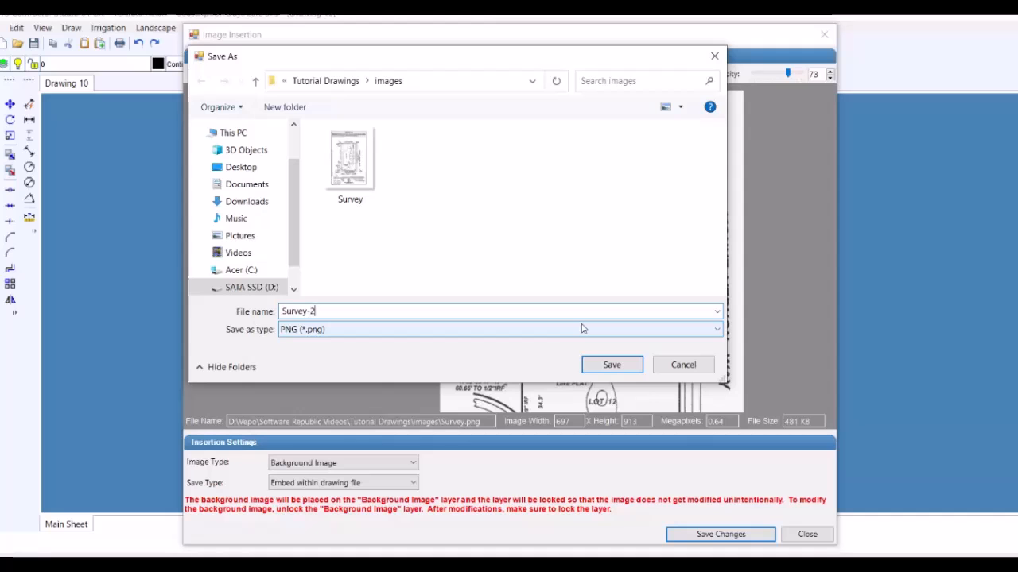
pyautogui.click(610, 364)
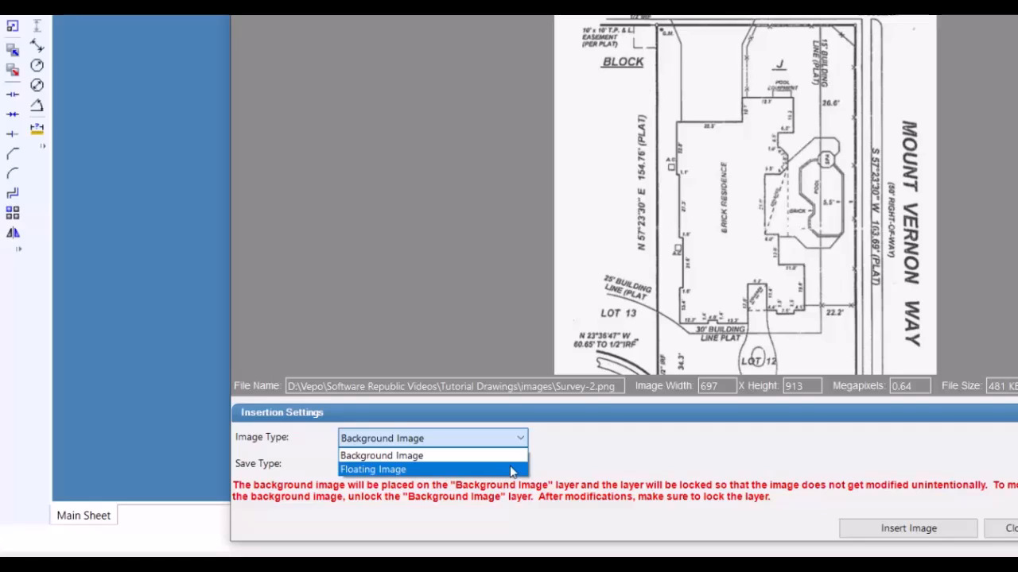
# Step: Enter a 10 ft insertion width for the Survey-2 plat
pyautogui.click(382, 454)
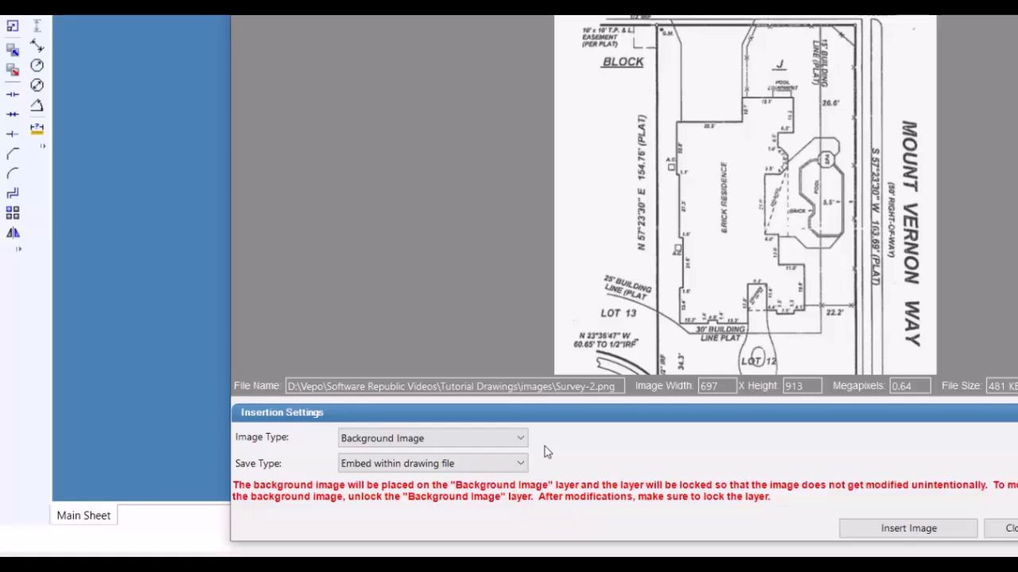
pyautogui.moveTo(525, 442)
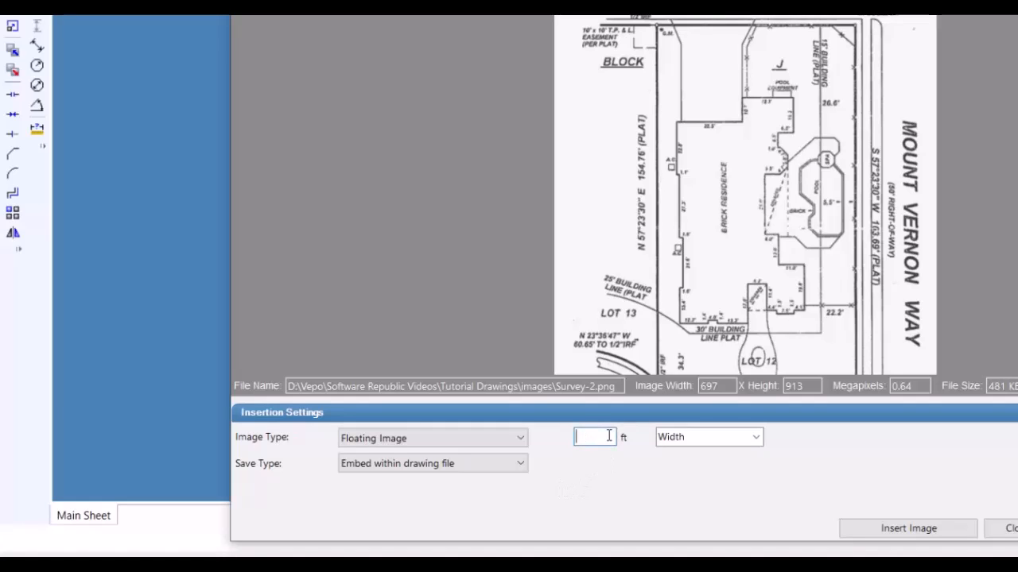
pyautogui.write('2')
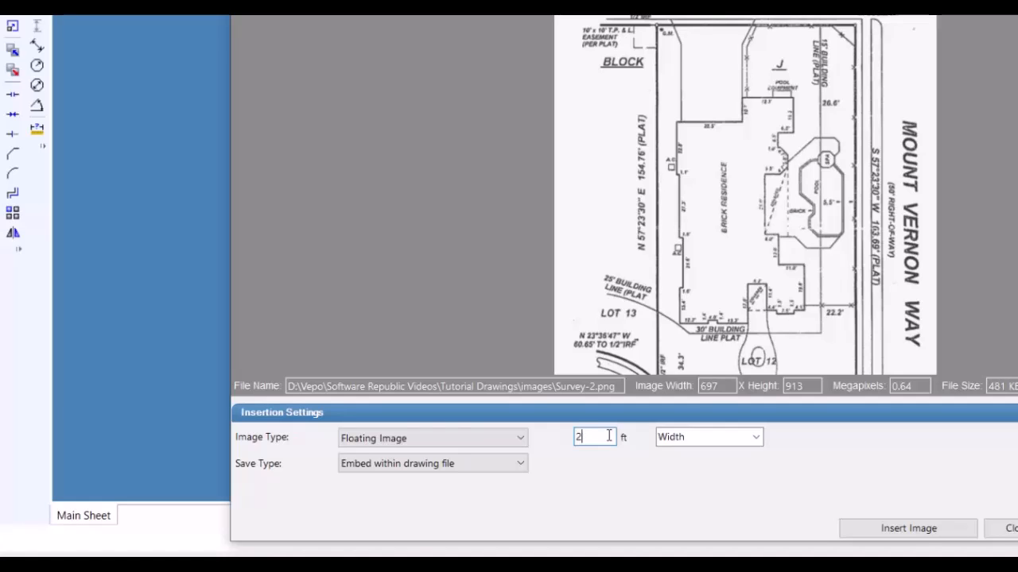
pyautogui.write('1')
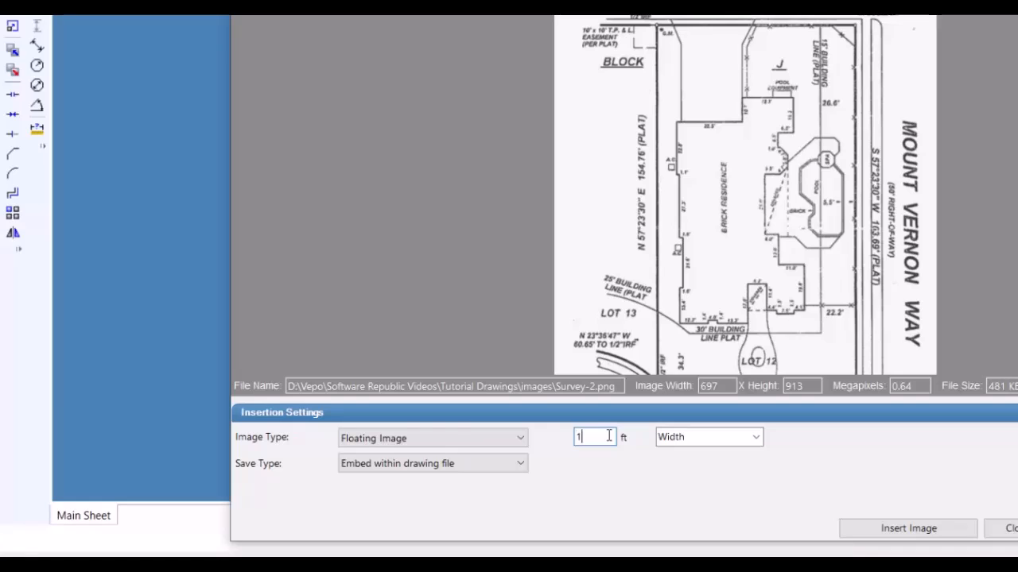
pyautogui.write('0')
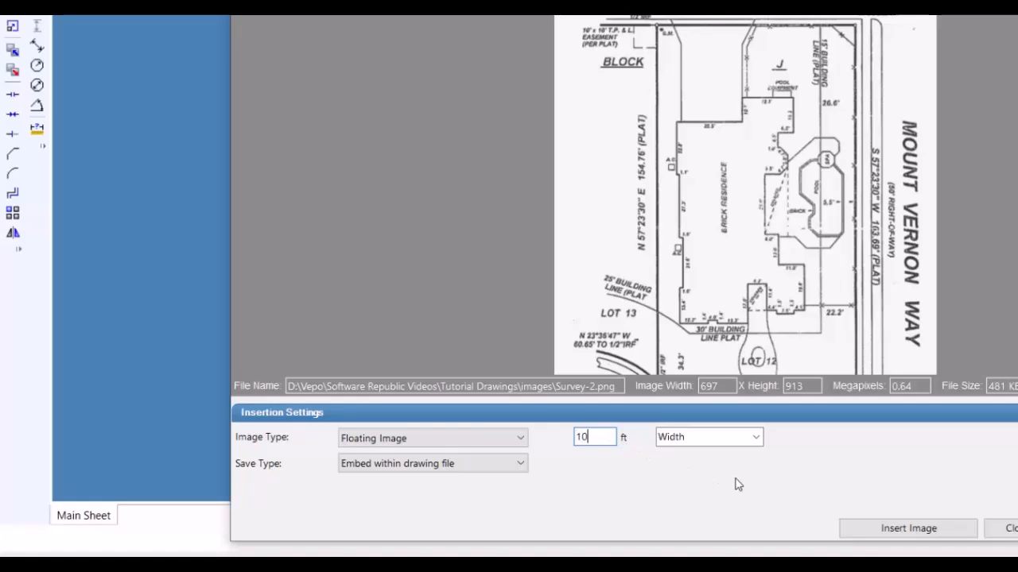
pyautogui.moveTo(539, 452)
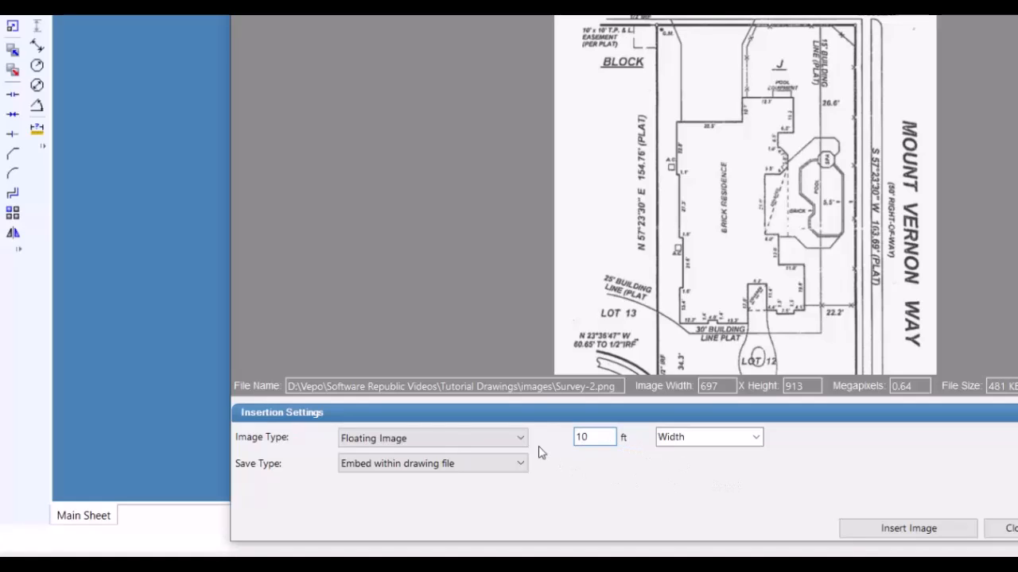
# Step: Set the Image Type to locked Background Image and the Save Type to External file reference
pyautogui.click(433, 439)
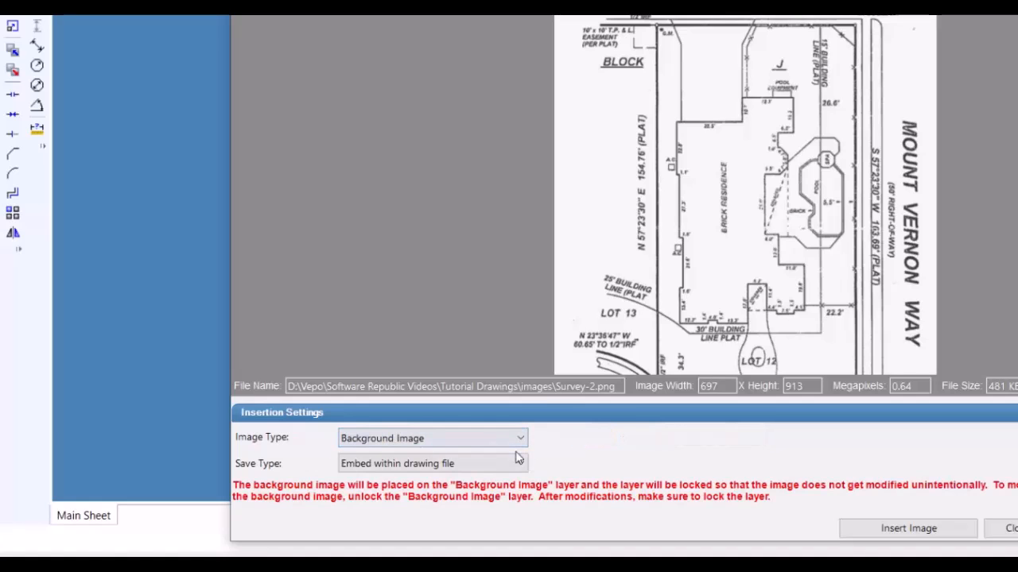
pyautogui.click(521, 464)
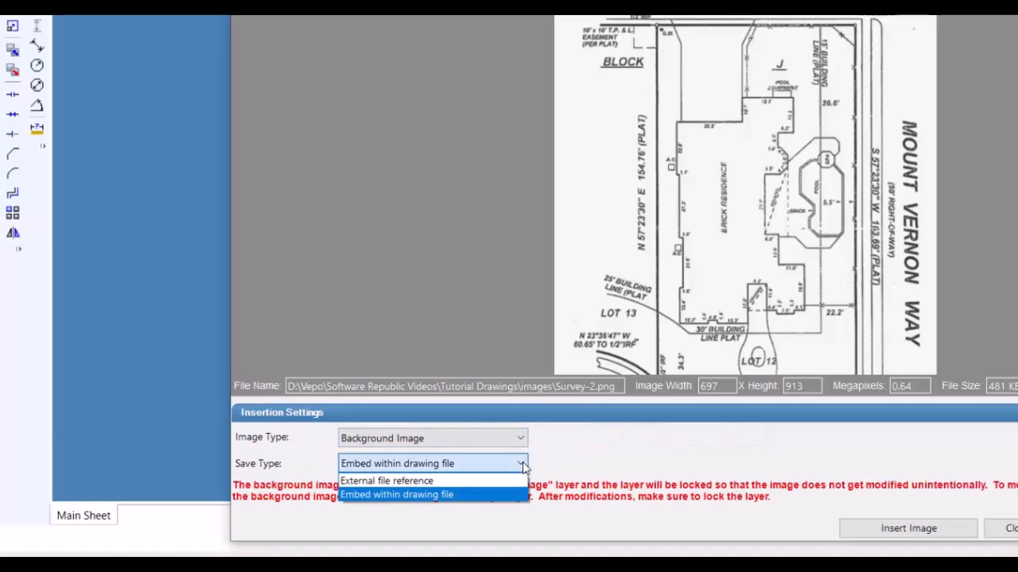
pyautogui.click(386, 480)
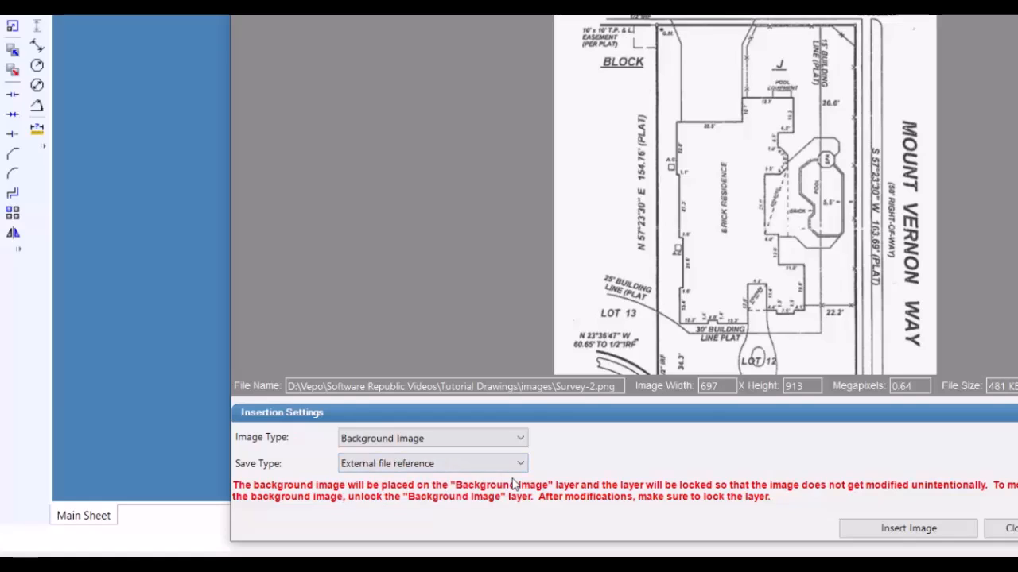
pyautogui.click(432, 464)
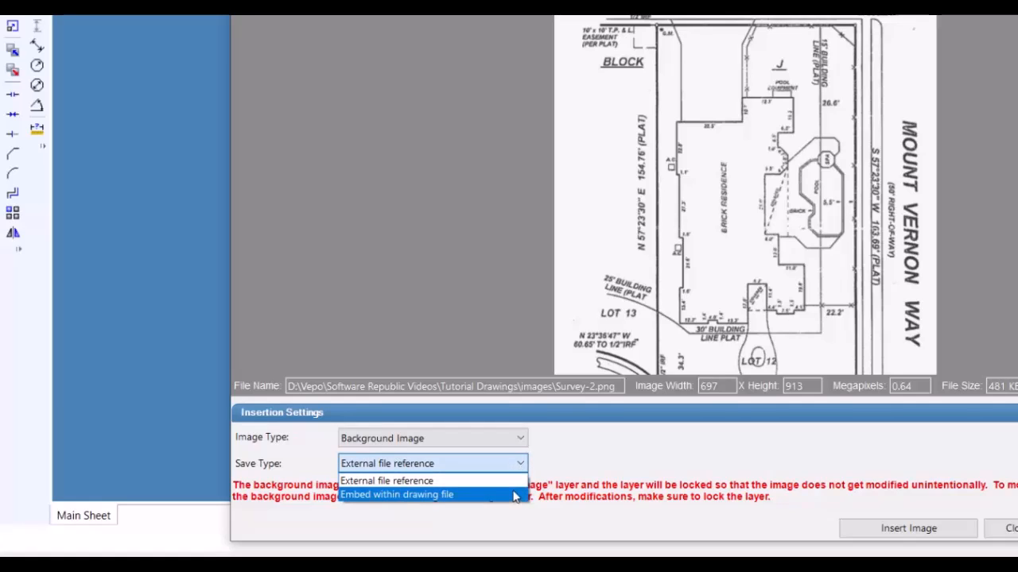
pyautogui.click(386, 480)
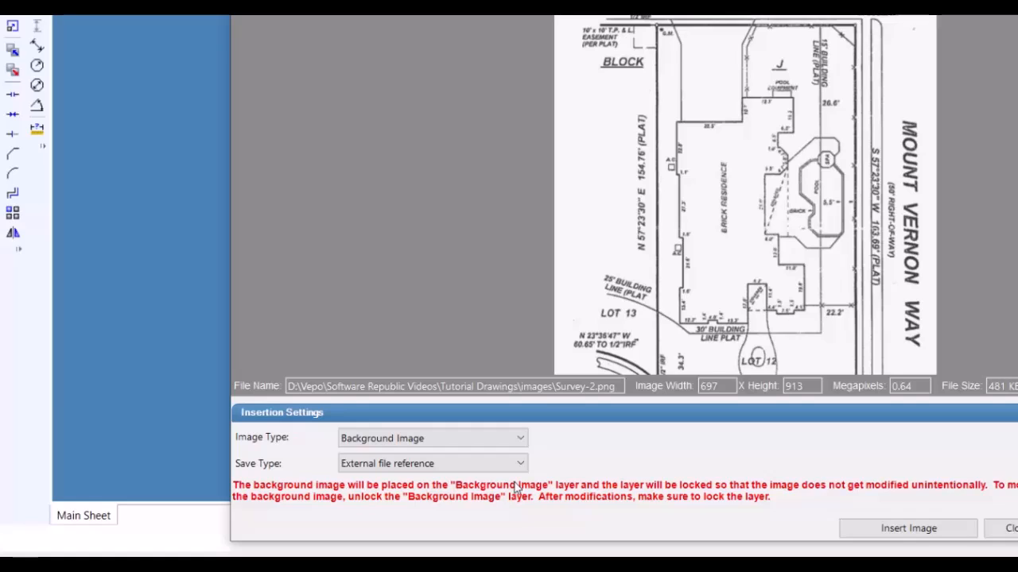
pyautogui.click(519, 465)
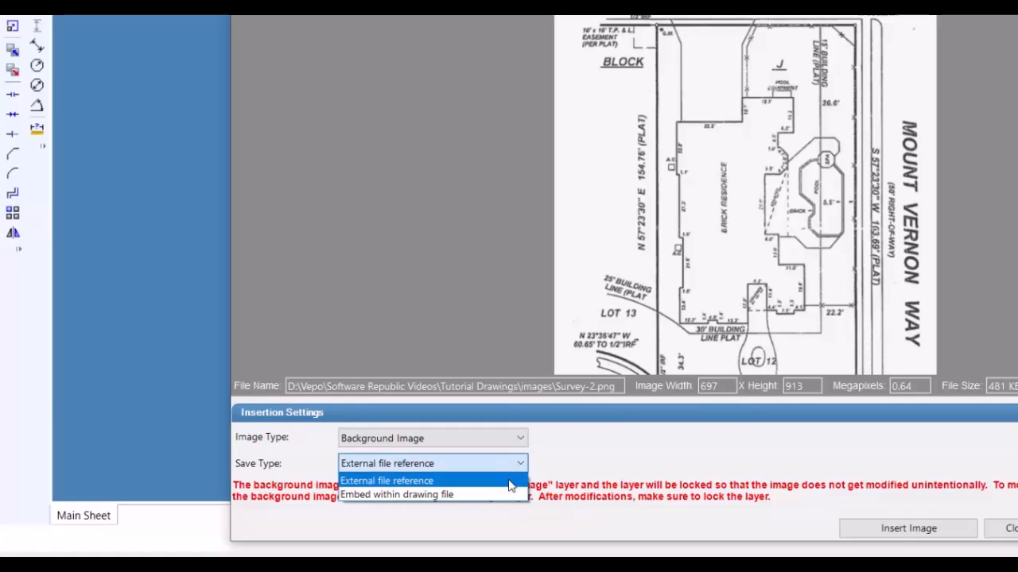
pyautogui.click(396, 493)
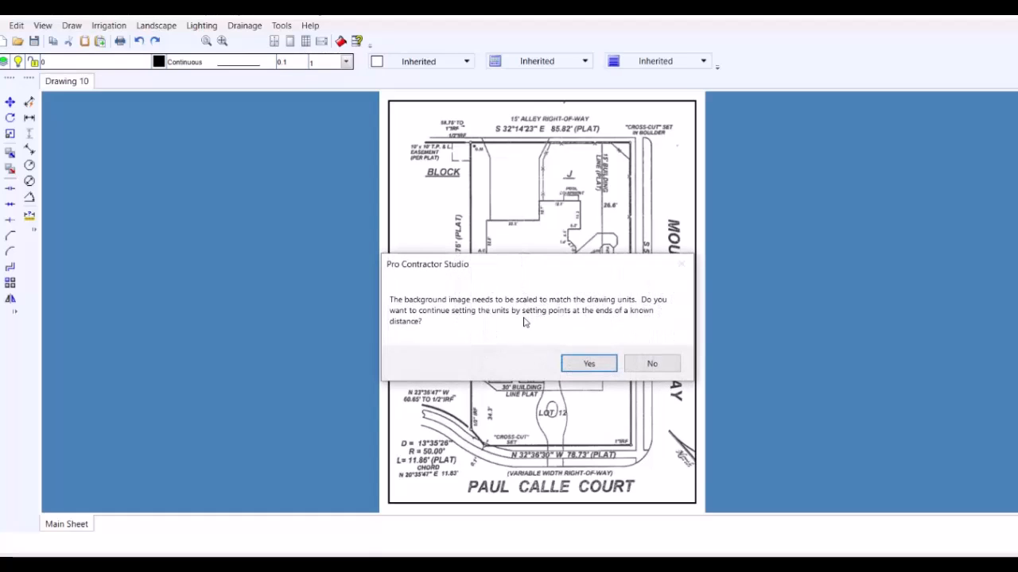
pyautogui.moveTo(506, 332)
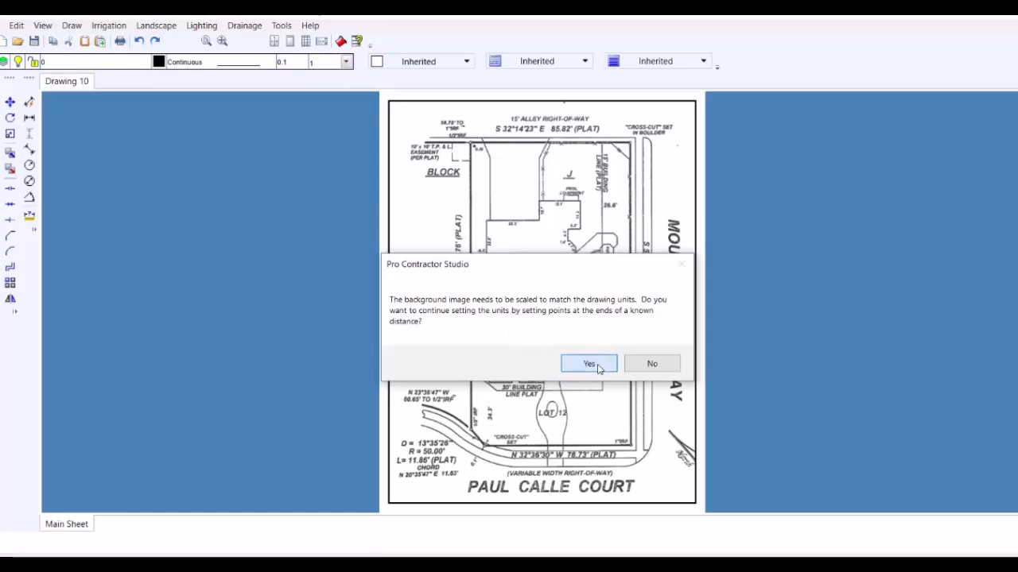
# Step: Answer Yes to scaling the inserted background plat by points at a known distance
pyautogui.click(588, 362)
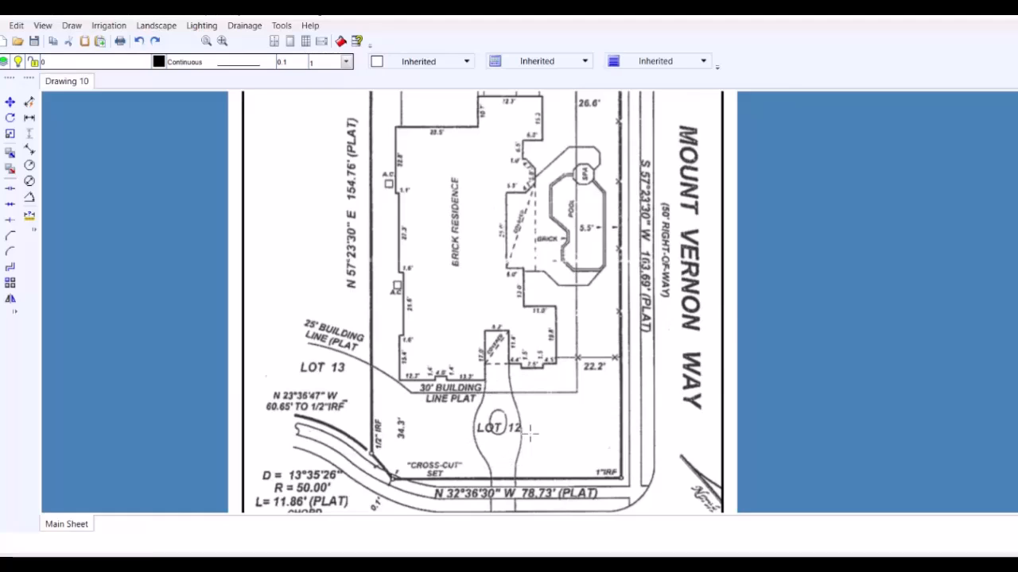
pyautogui.moveTo(505, 290)
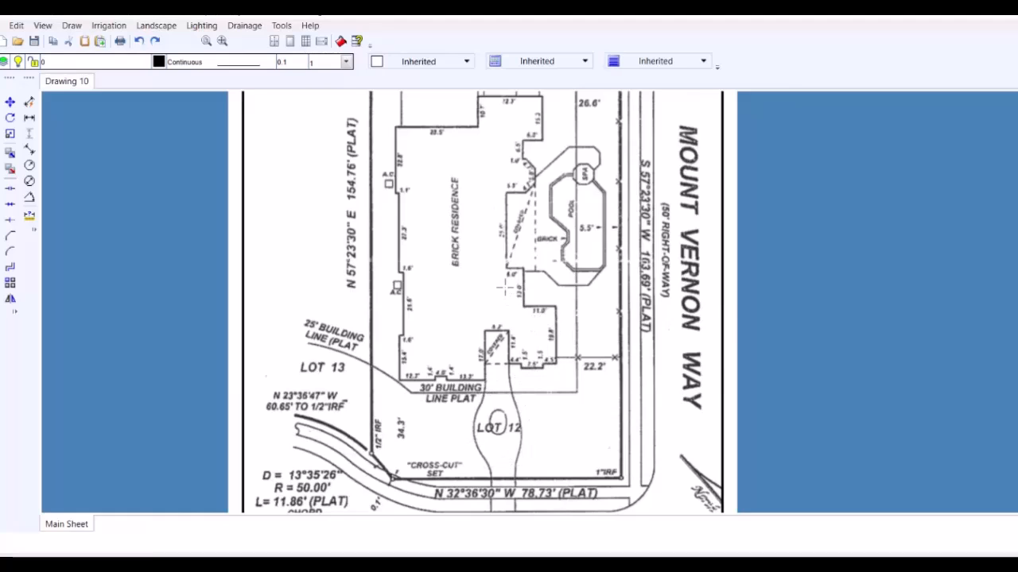
pyautogui.scroll(-3)
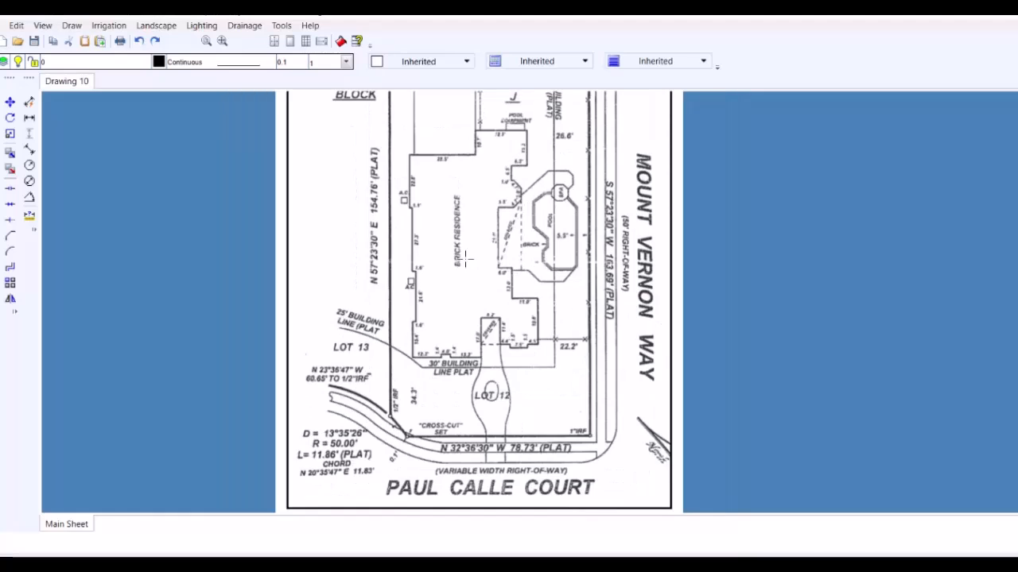
pyautogui.scroll(-3)
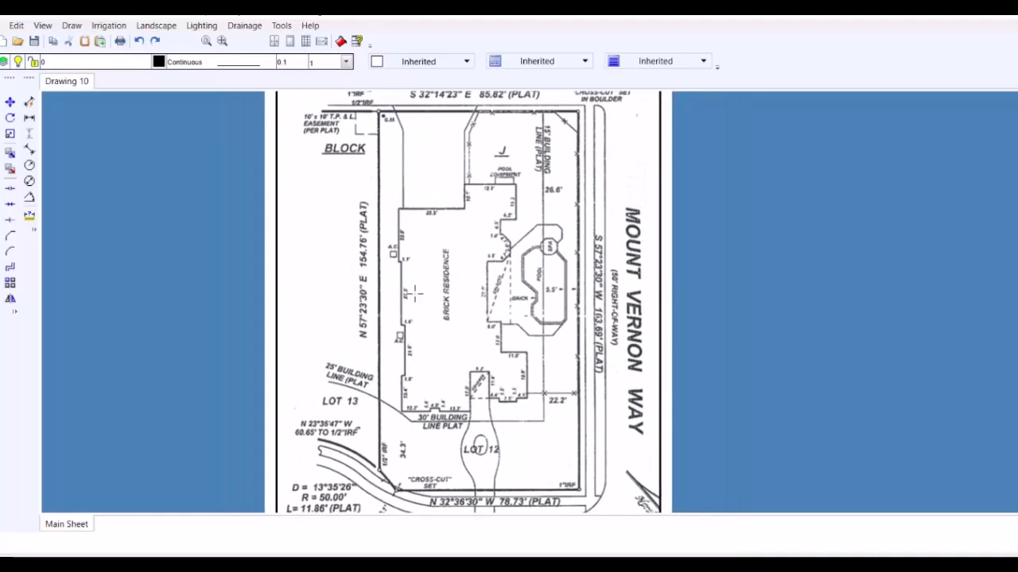
pyautogui.moveTo(381, 273)
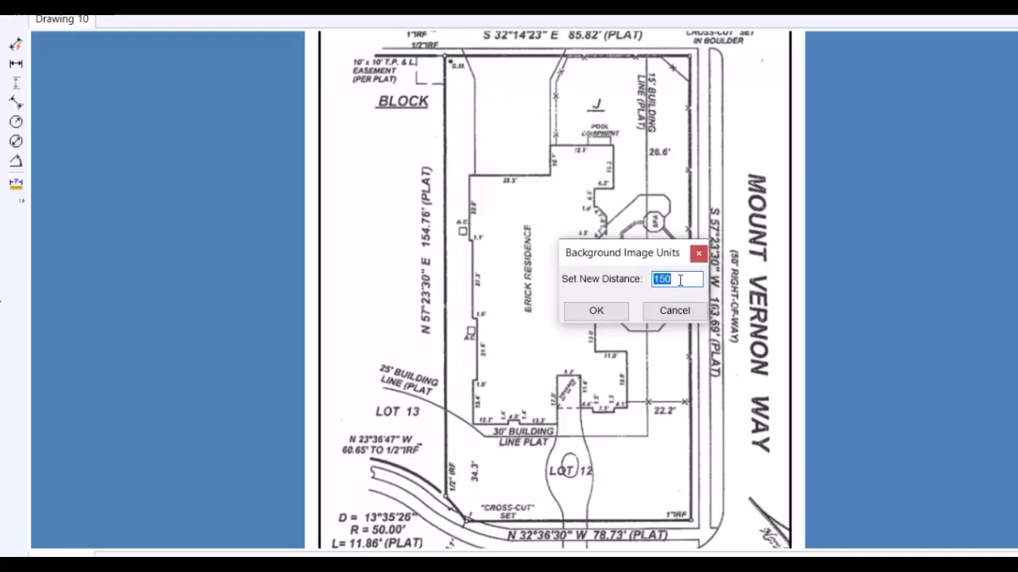
# Step: Enter 154.76 as the new known distance and confirm to rescale the plat
pyautogui.write('154')
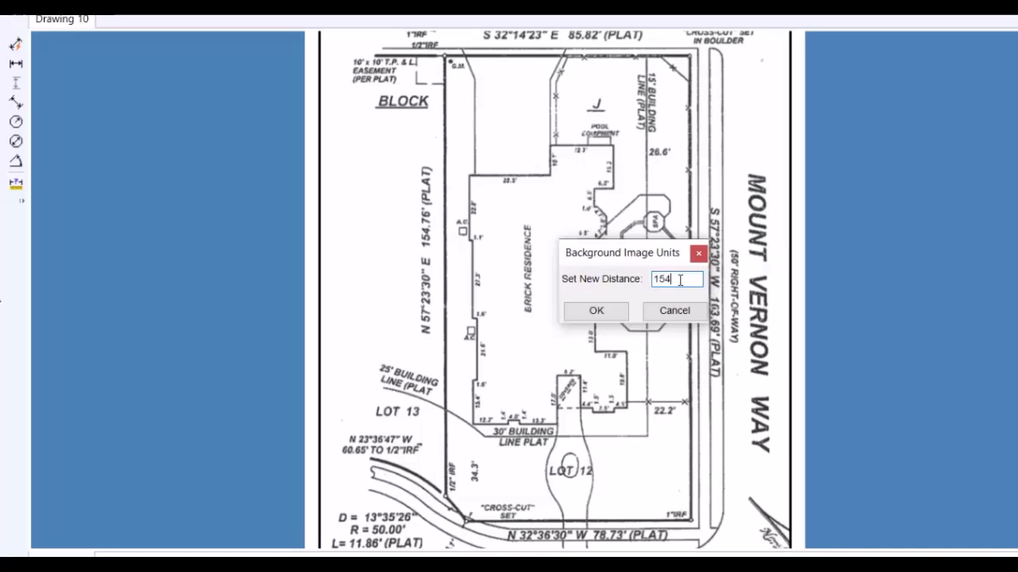
pyautogui.write('.7')
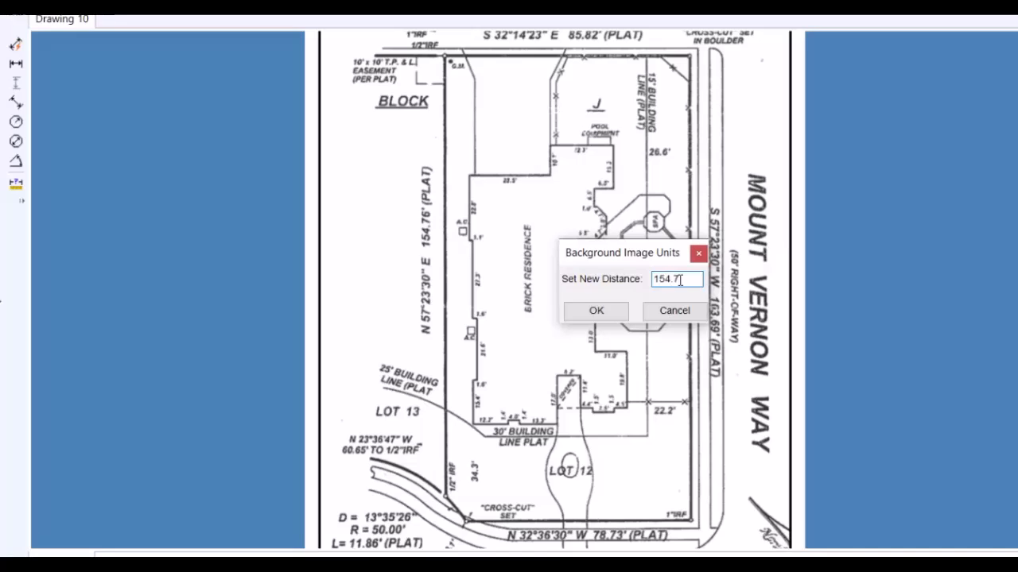
pyautogui.write('6')
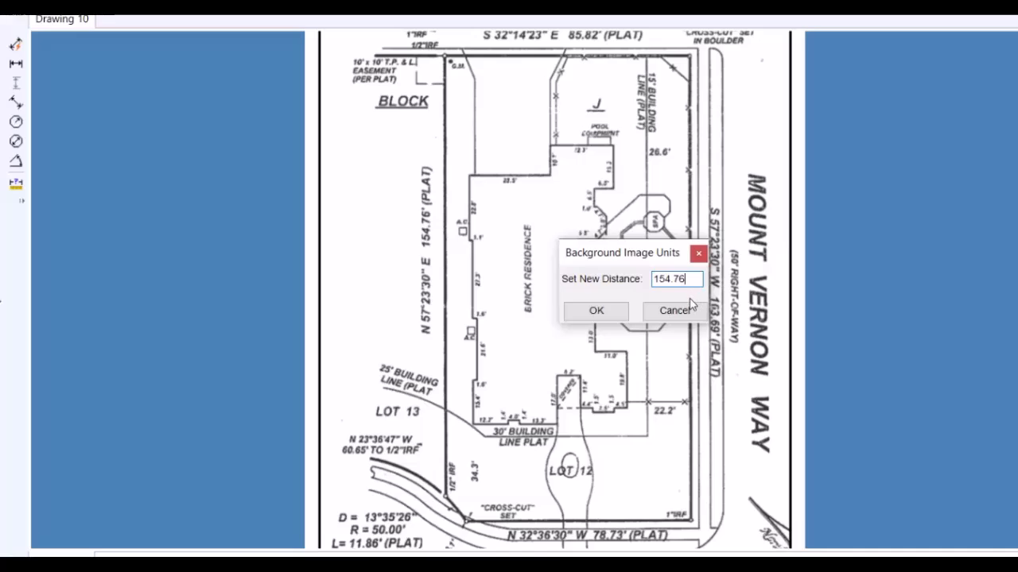
pyautogui.moveTo(649, 311)
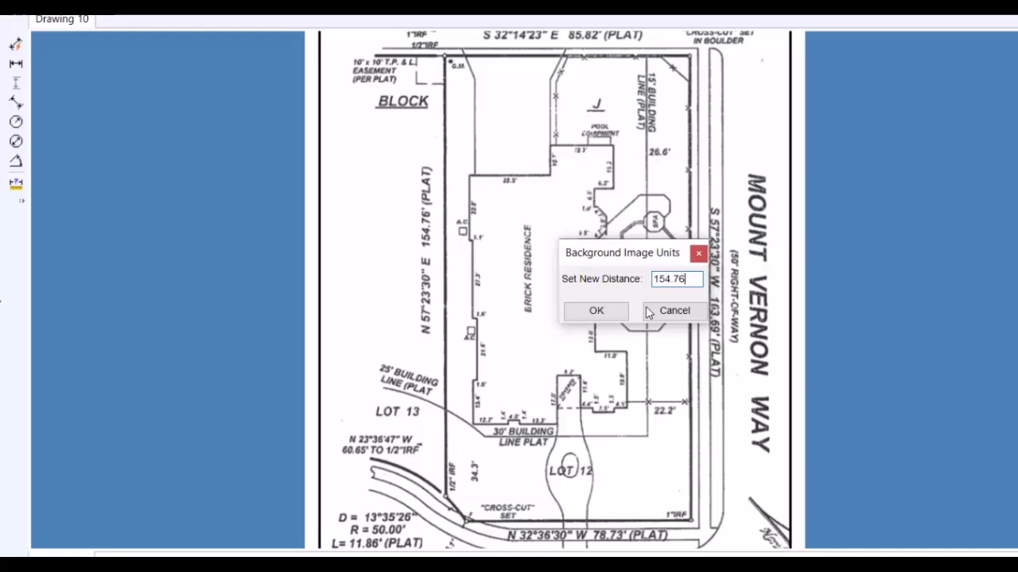
pyautogui.click(595, 311)
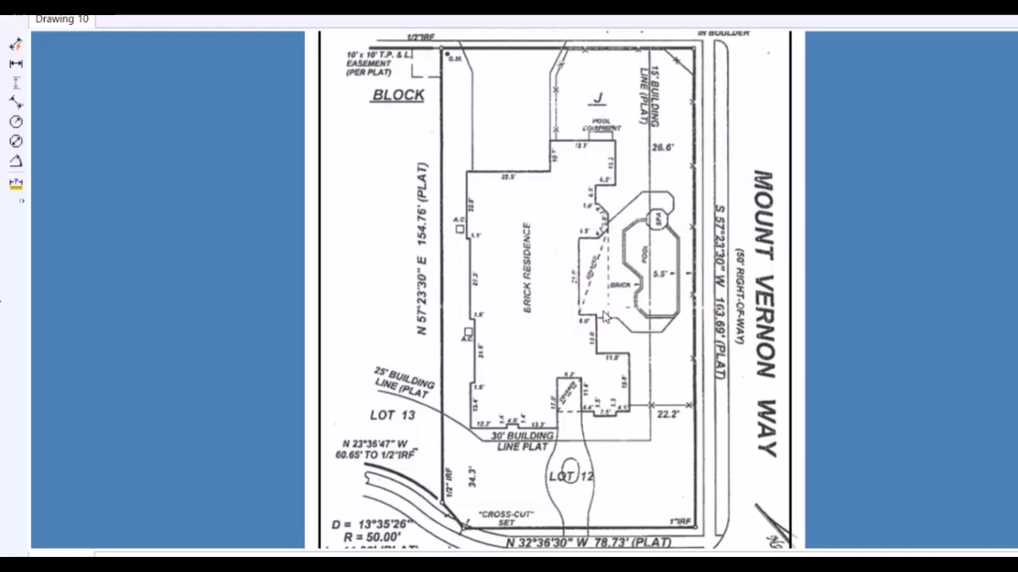
pyautogui.moveTo(572, 310)
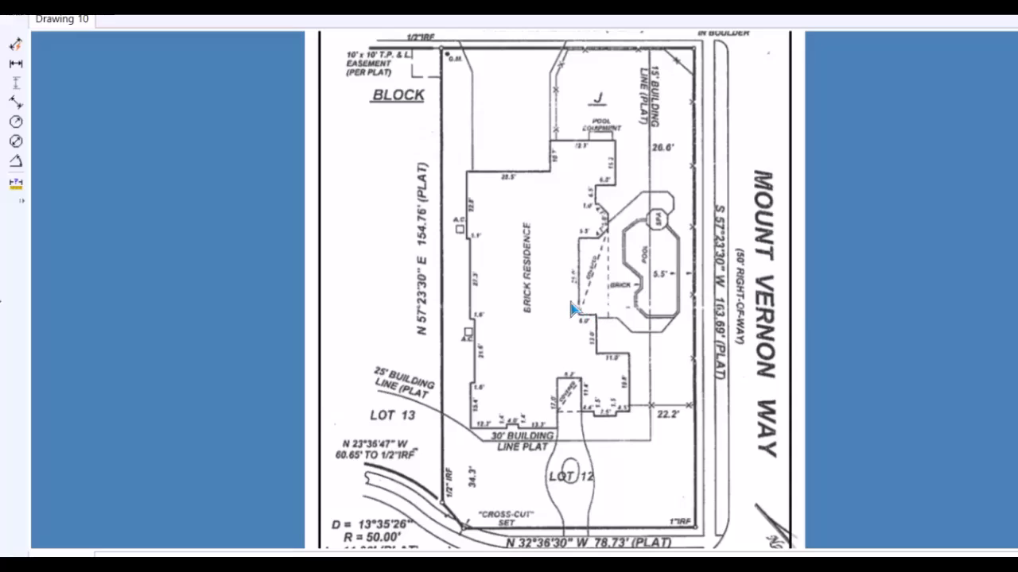
pyautogui.moveTo(564, 309)
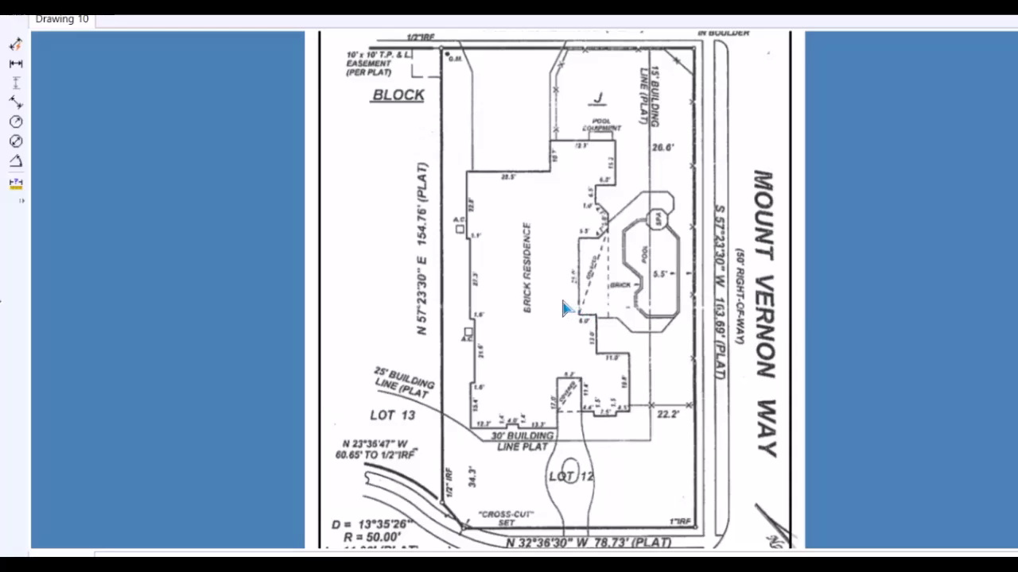
pyautogui.moveTo(556, 292)
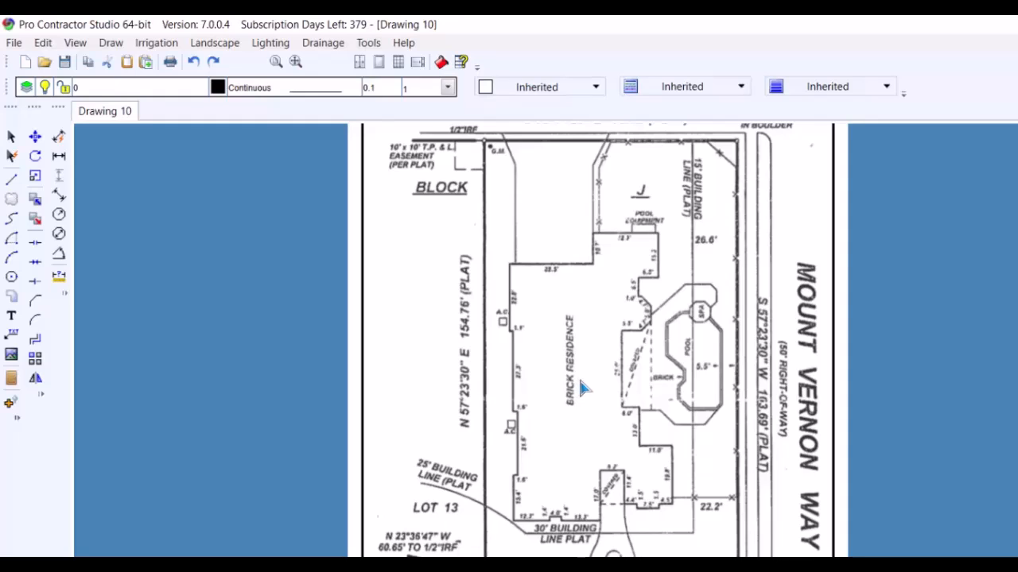
pyautogui.click(448, 86)
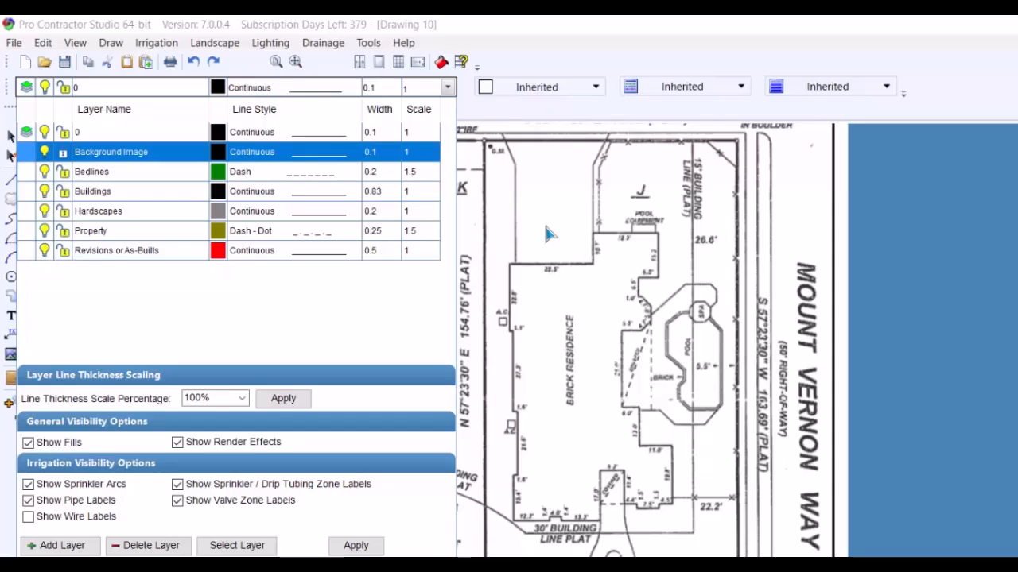
pyautogui.moveTo(168, 172)
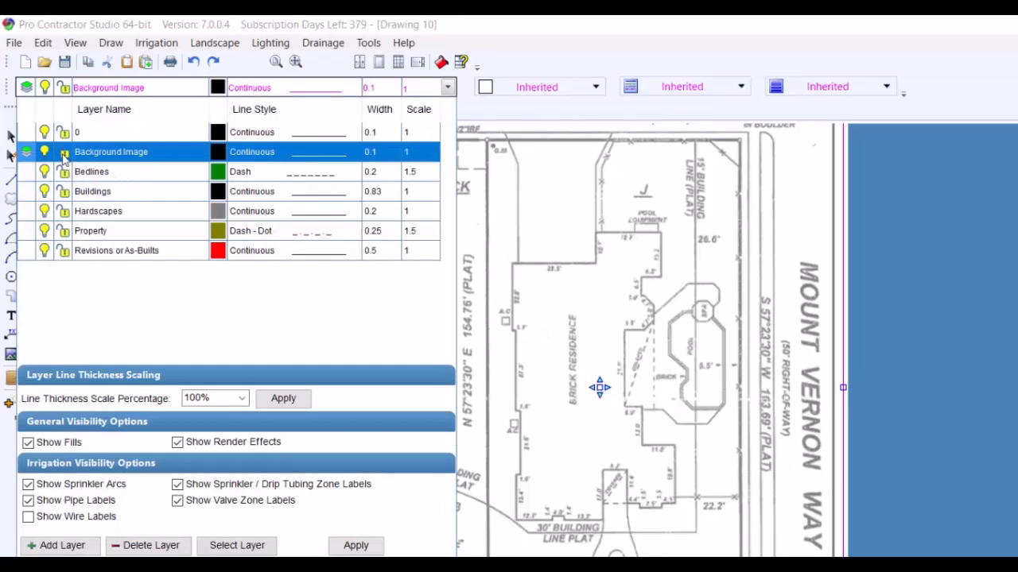
# Step: Switch off the Background Image layer's lightbulb to hide the survey plat
pyautogui.click(63, 152)
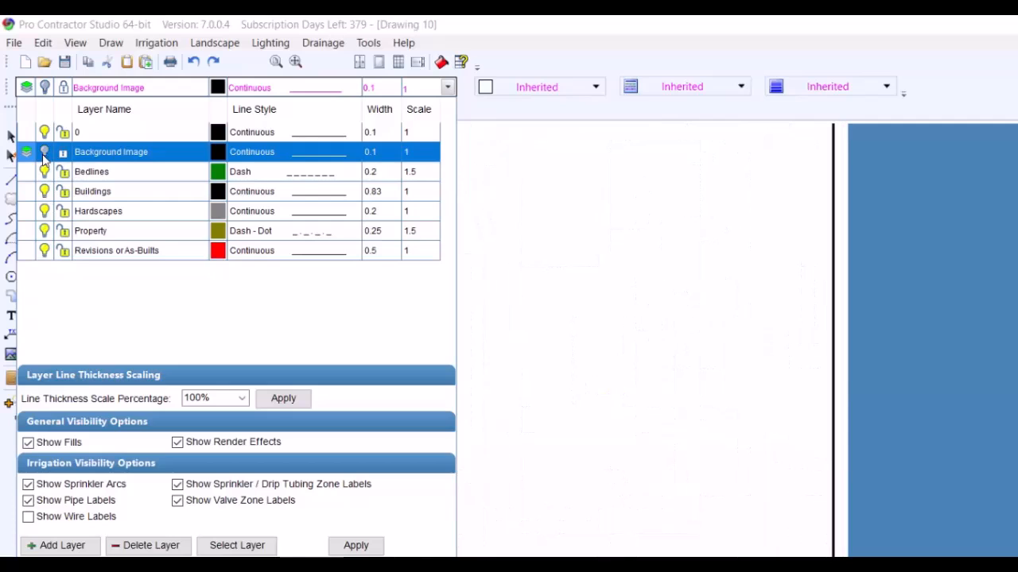